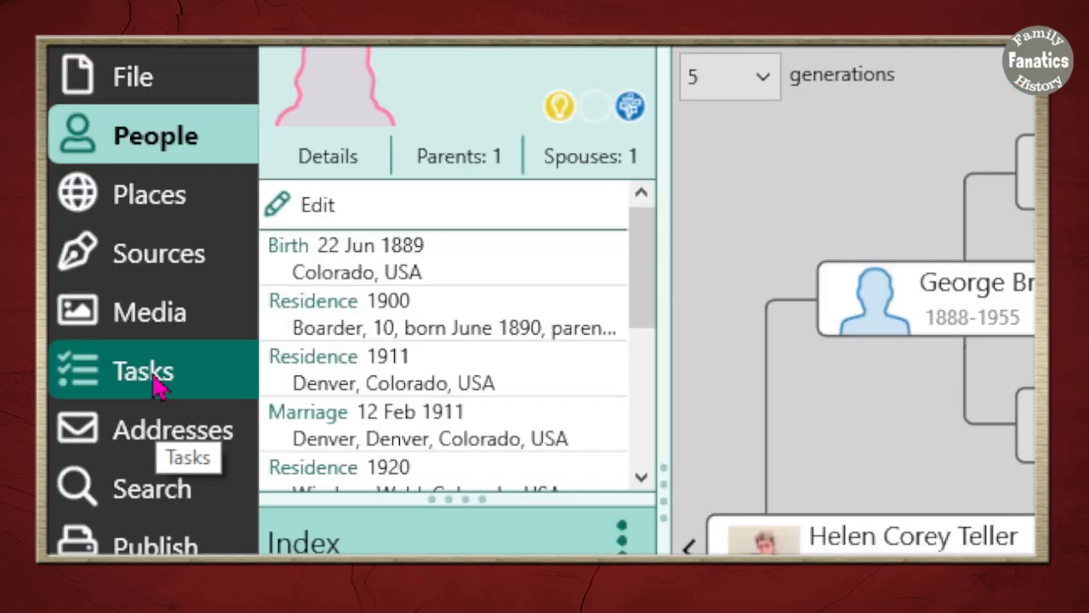
mouse_move(158, 387)
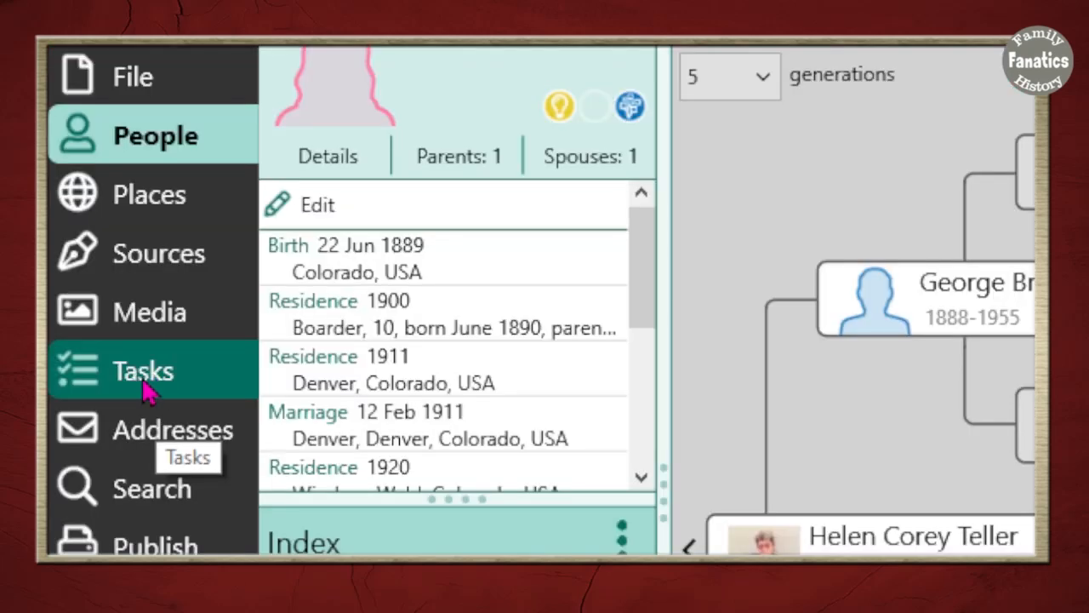
left_click(142, 370)
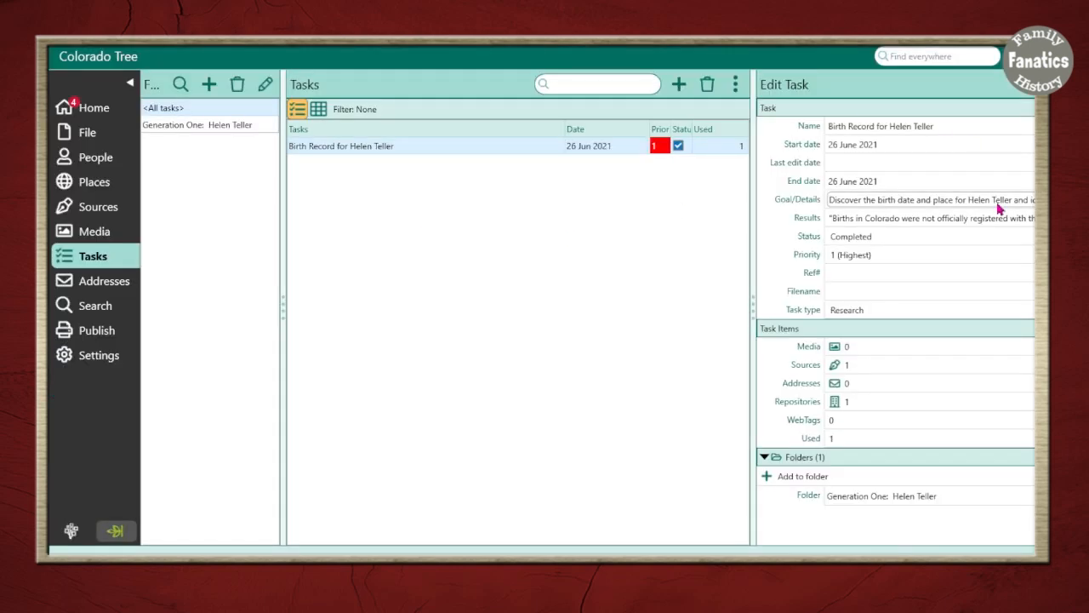
mouse_move(204, 229)
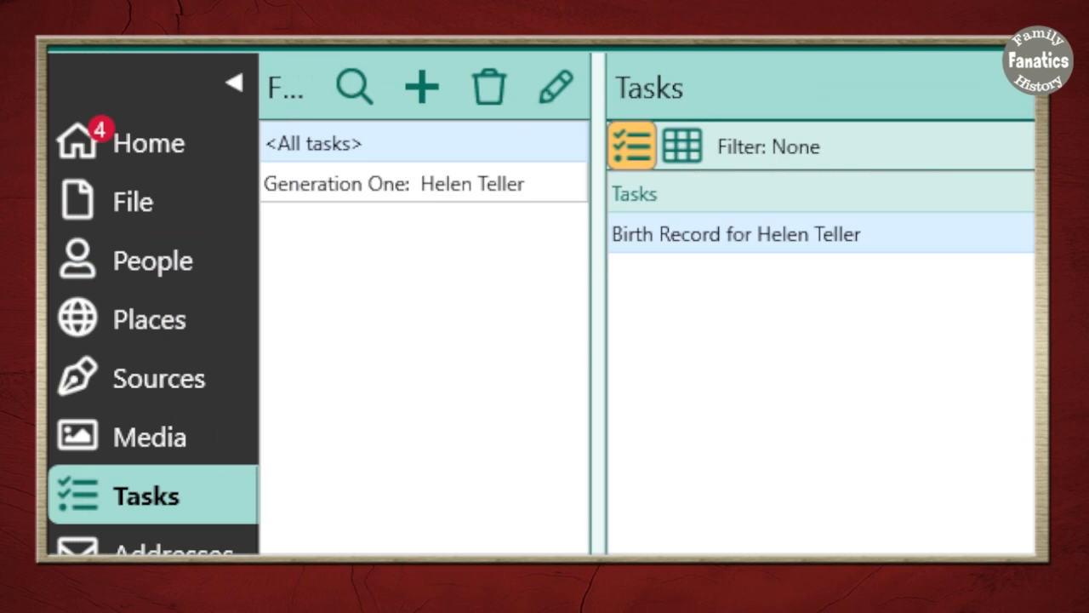
mouse_move(400, 519)
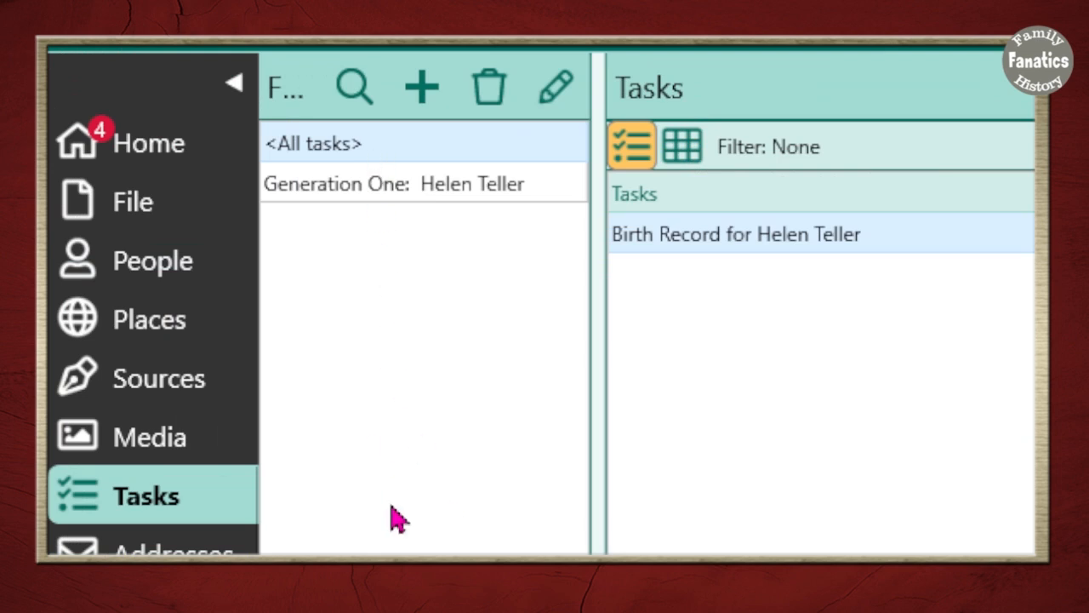
mouse_move(438, 381)
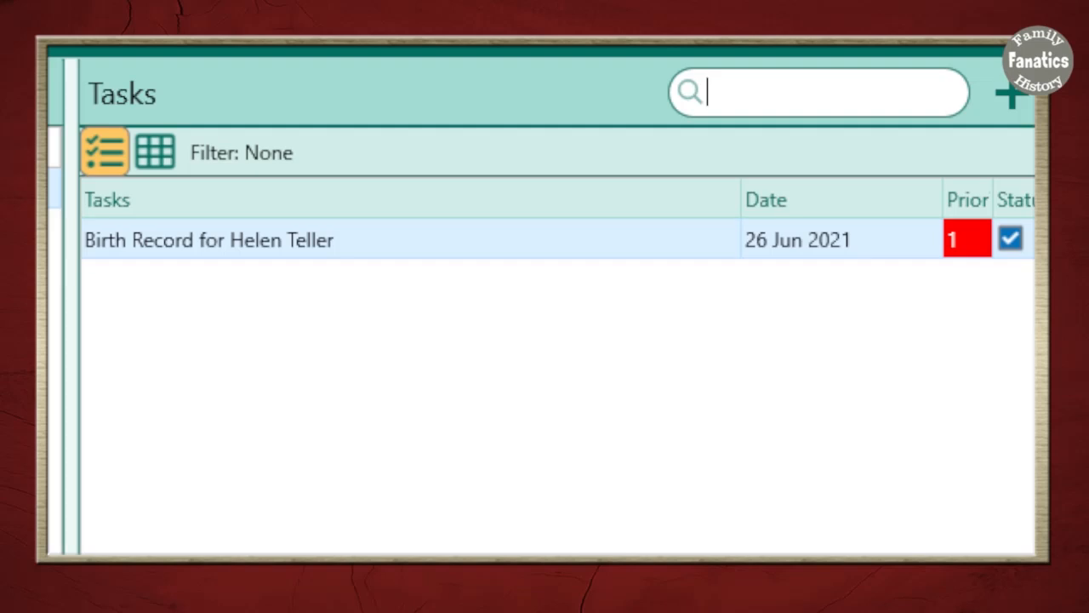
left_click(209, 239)
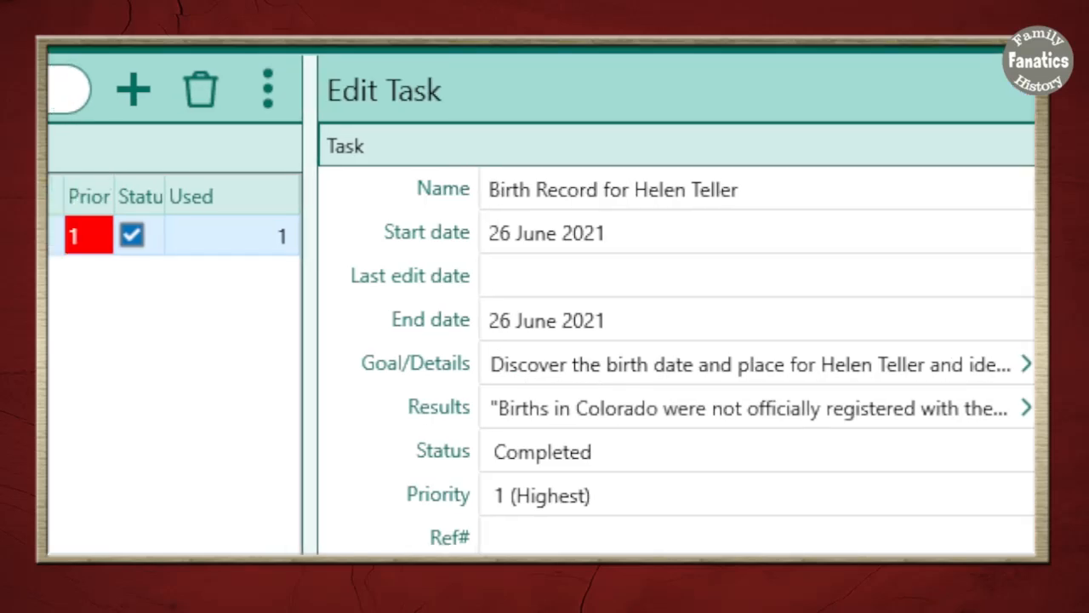
mouse_move(94, 119)
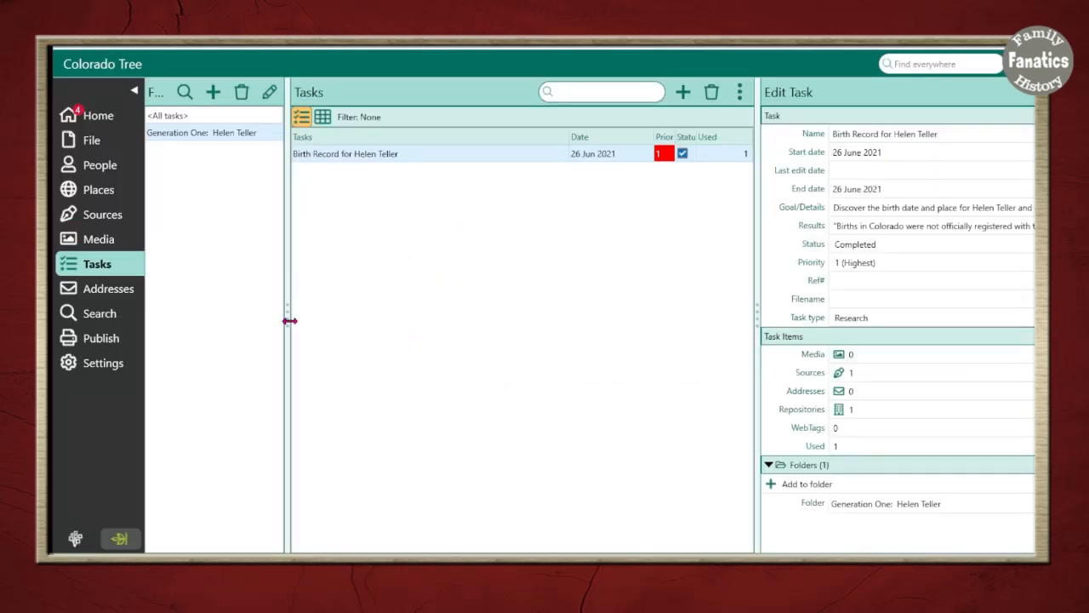
Step: Widen the Folders pane and narrow the Tasks column so Priority, Status and Used show
left_click_drag(289, 321, 321, 323)
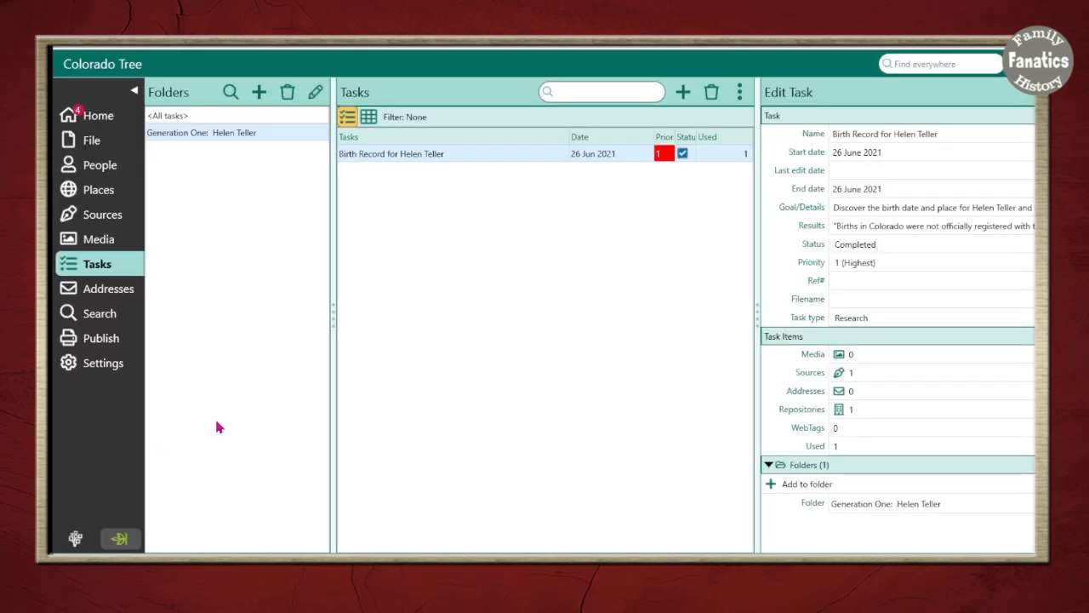
left_click_drag(331, 404, 317, 404)
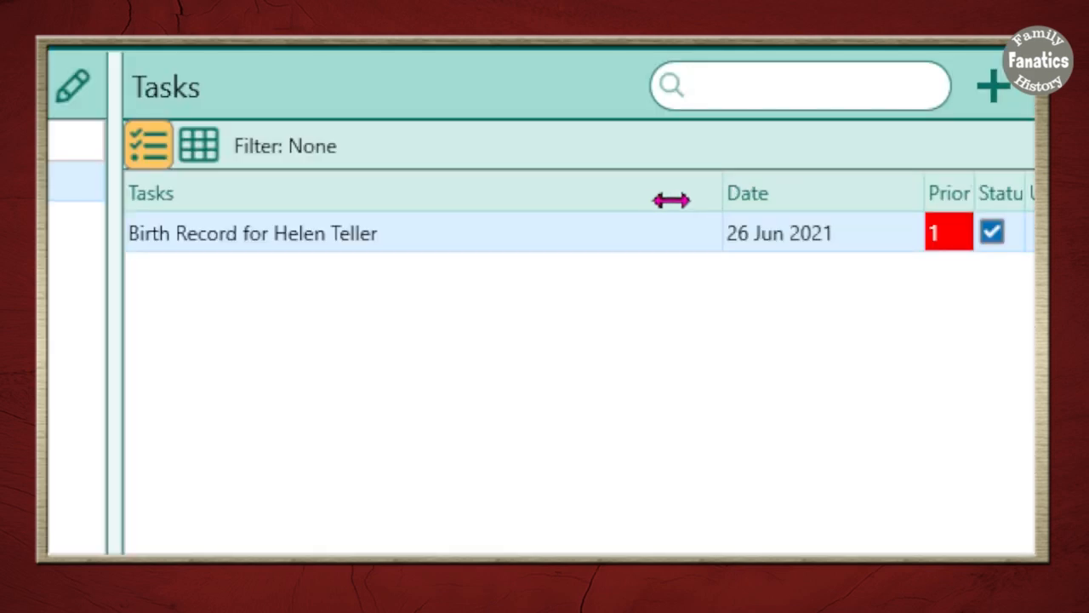
mouse_move(893, 208)
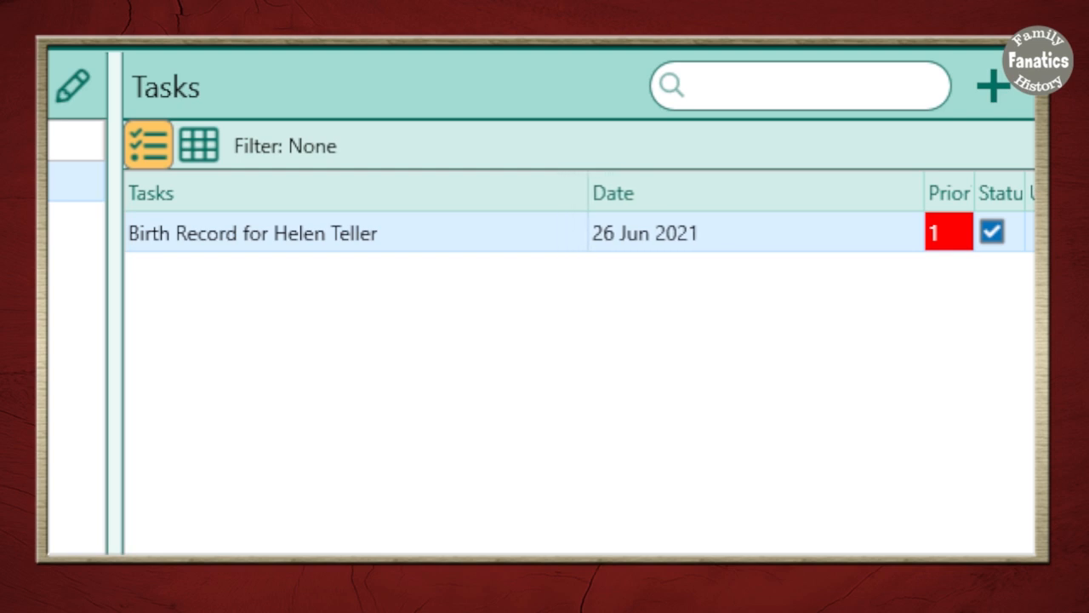
mouse_move(919, 196)
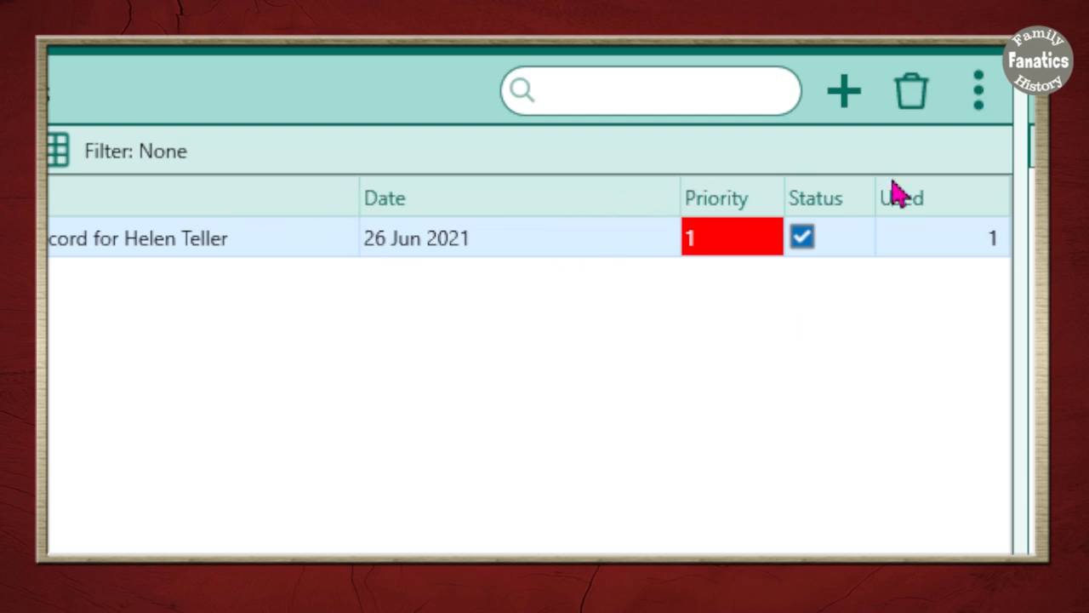
mouse_move(717, 283)
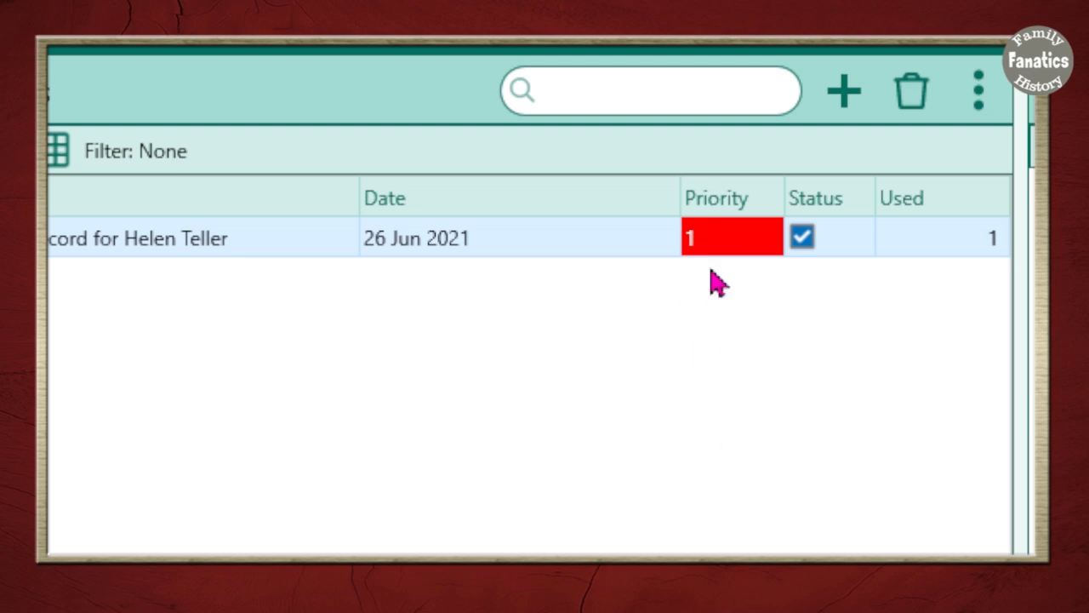
mouse_move(341, 196)
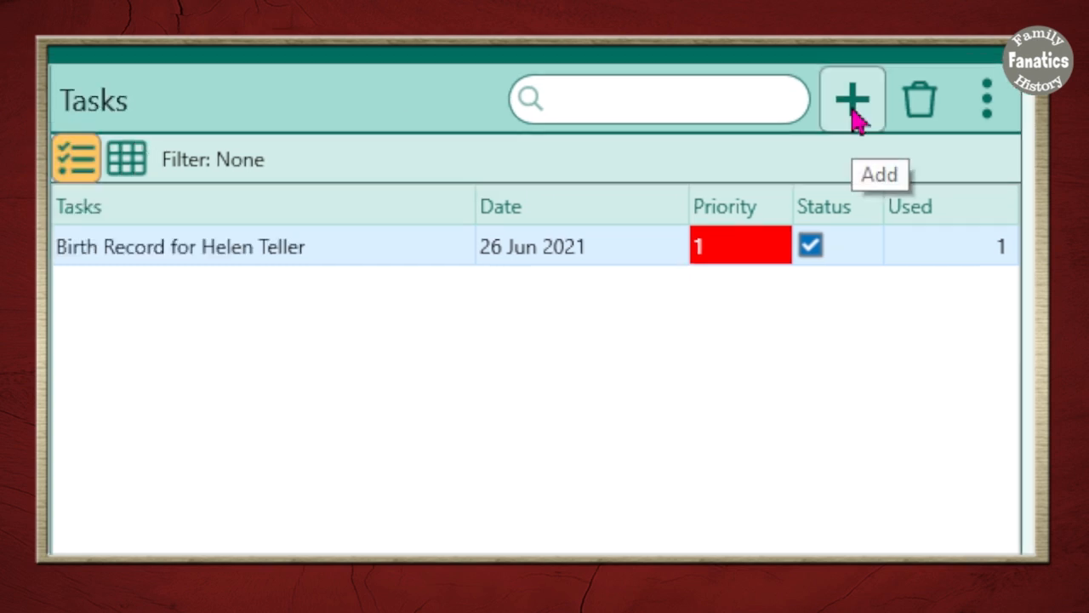
mouse_move(860, 115)
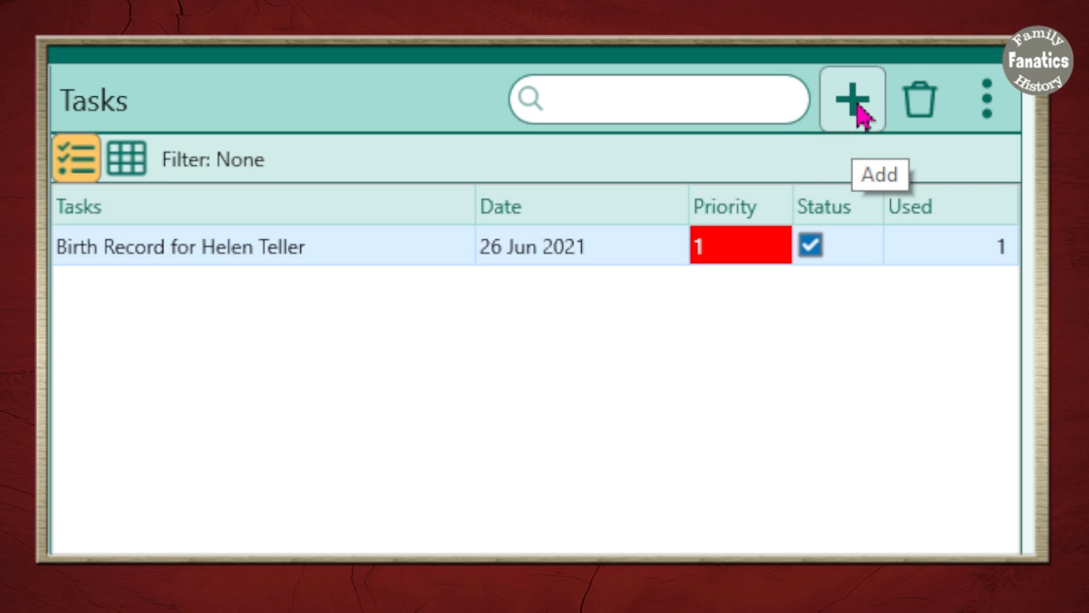
left_click(851, 98)
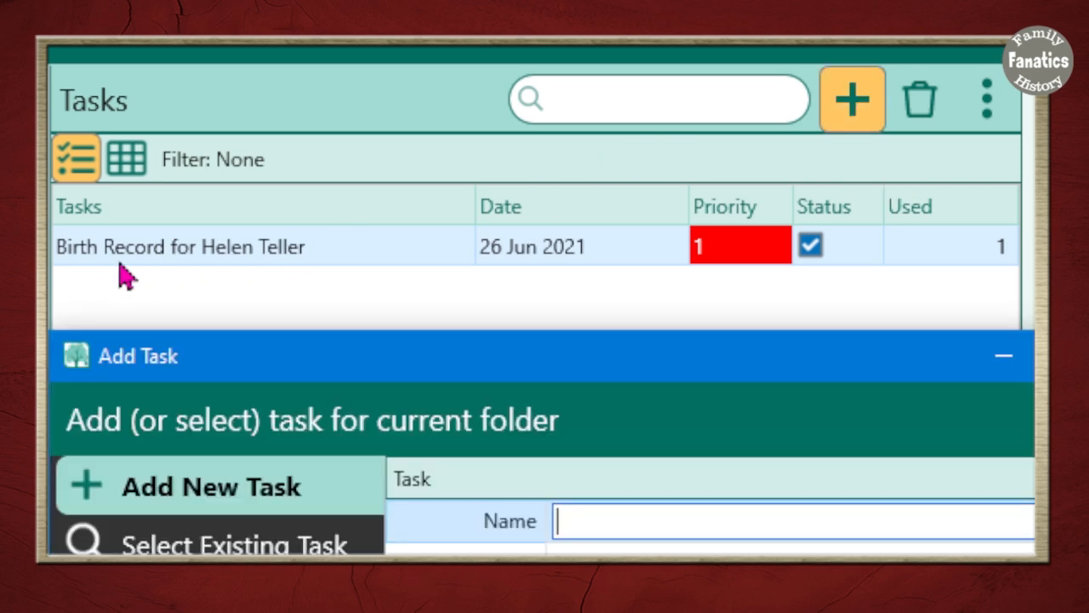
mouse_move(243, 272)
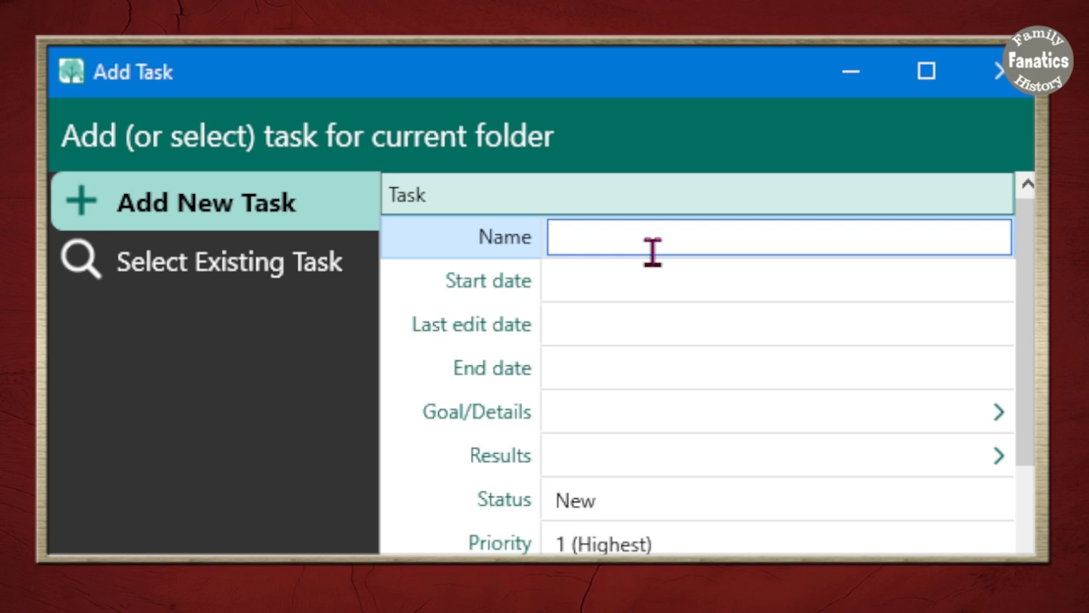
type("Marriage record for Helen Teller")
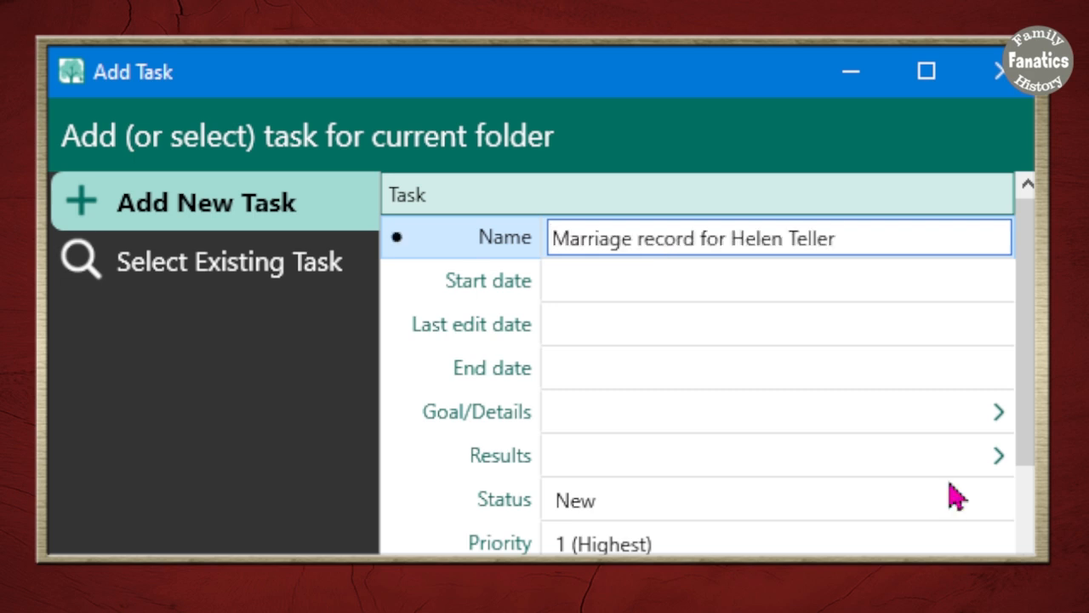
double_click(663, 238)
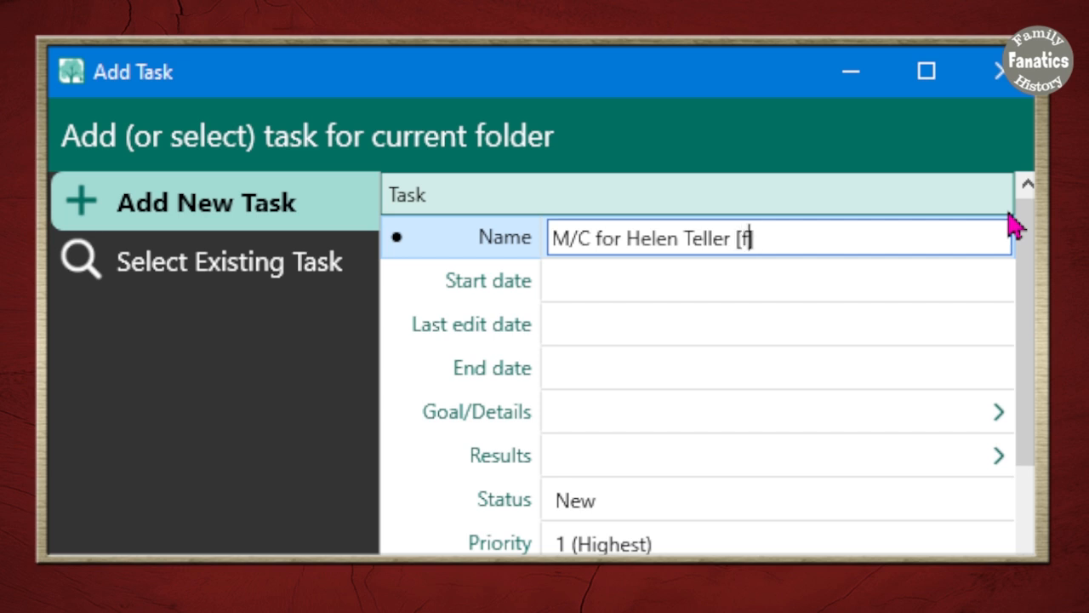
type("FS]")
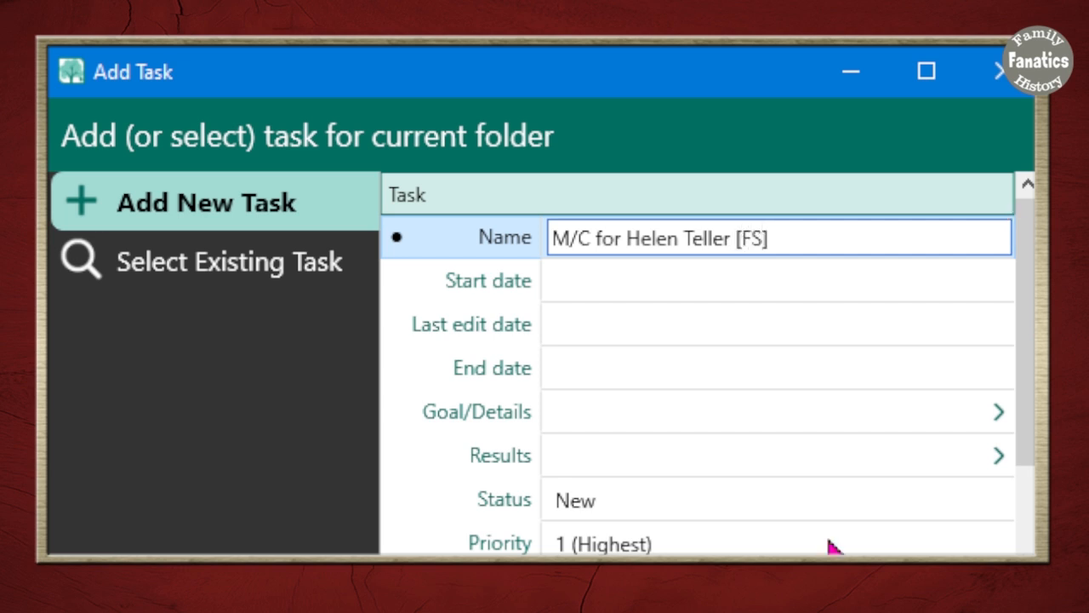
double_click(749, 238)
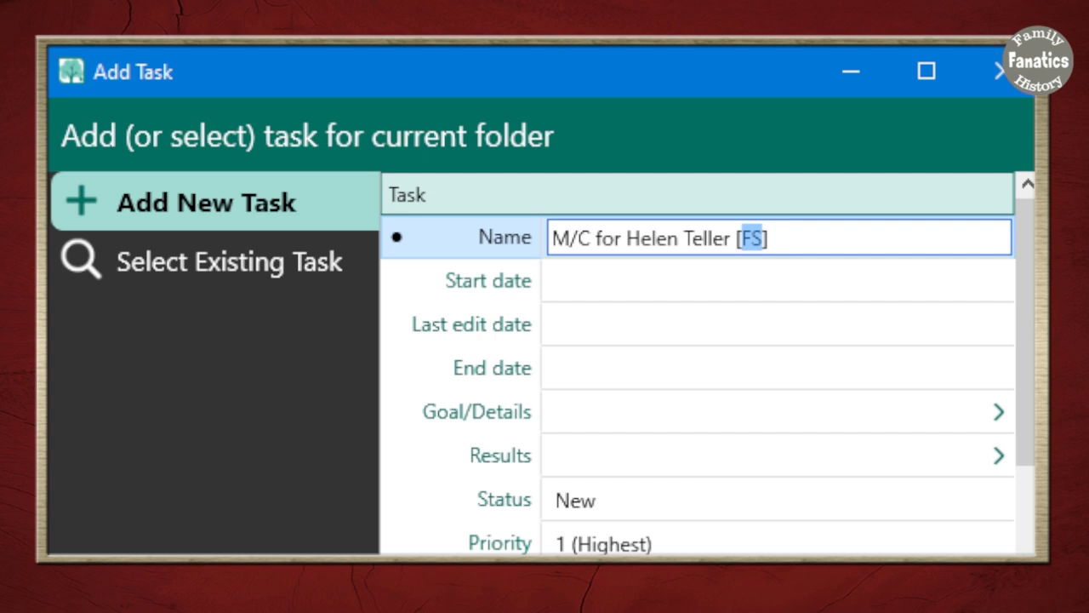
type("And")
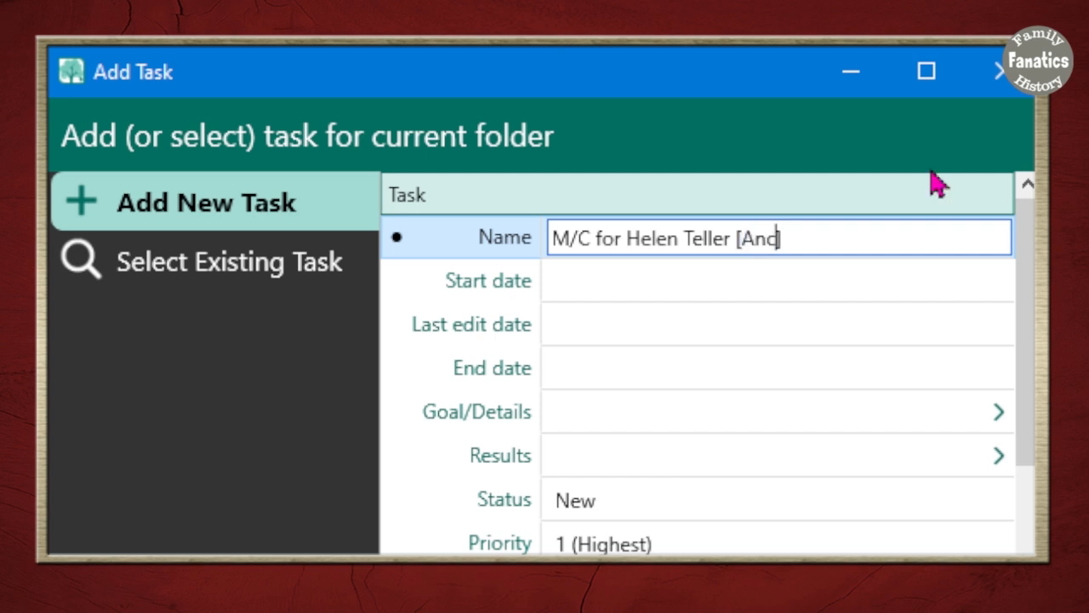
mouse_move(725, 274)
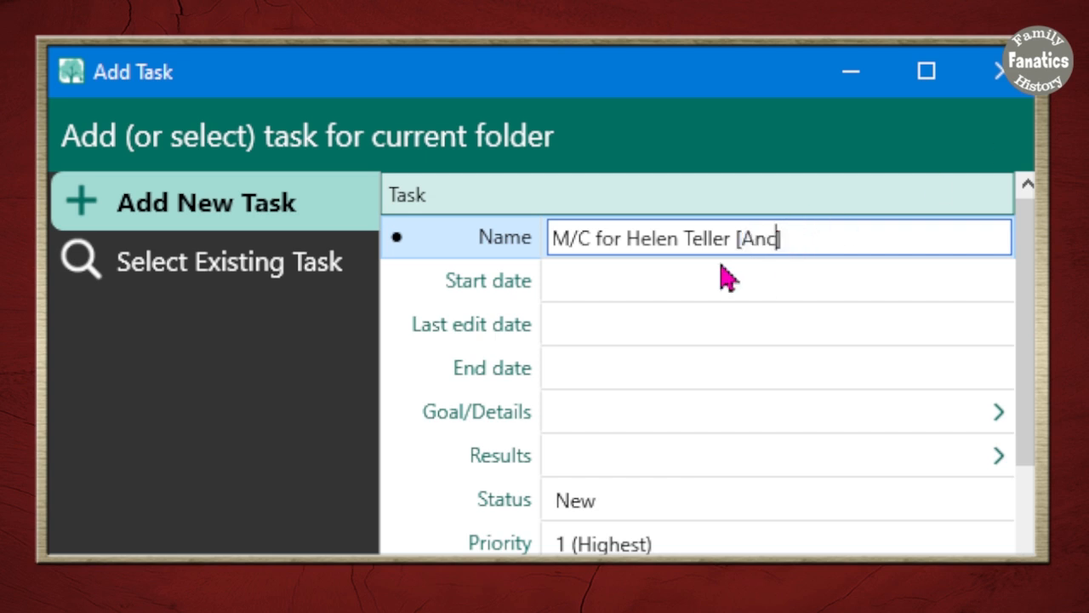
double_click(757, 238)
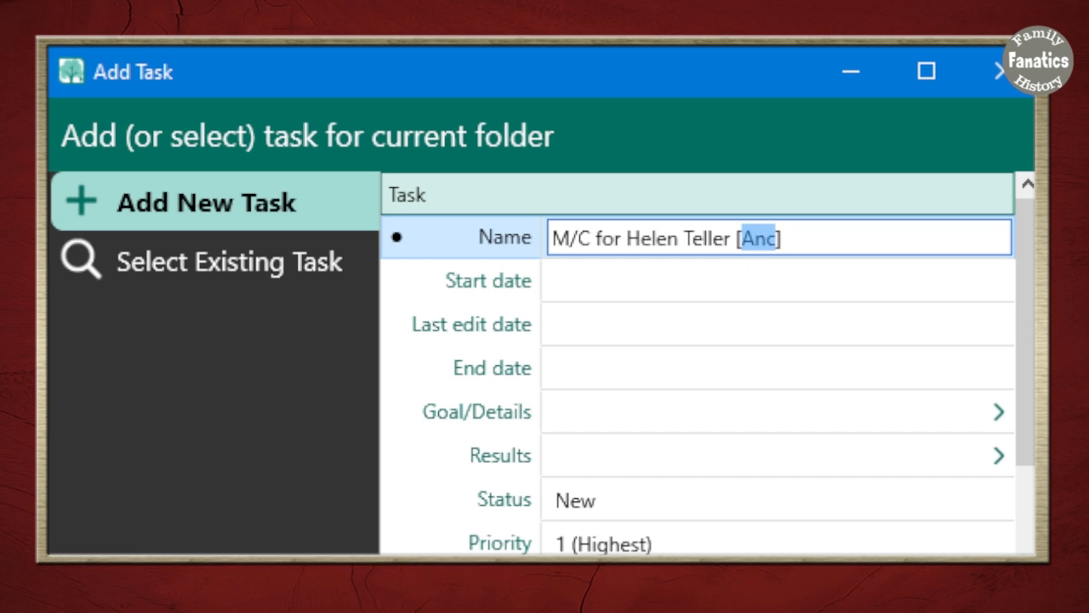
type("open")
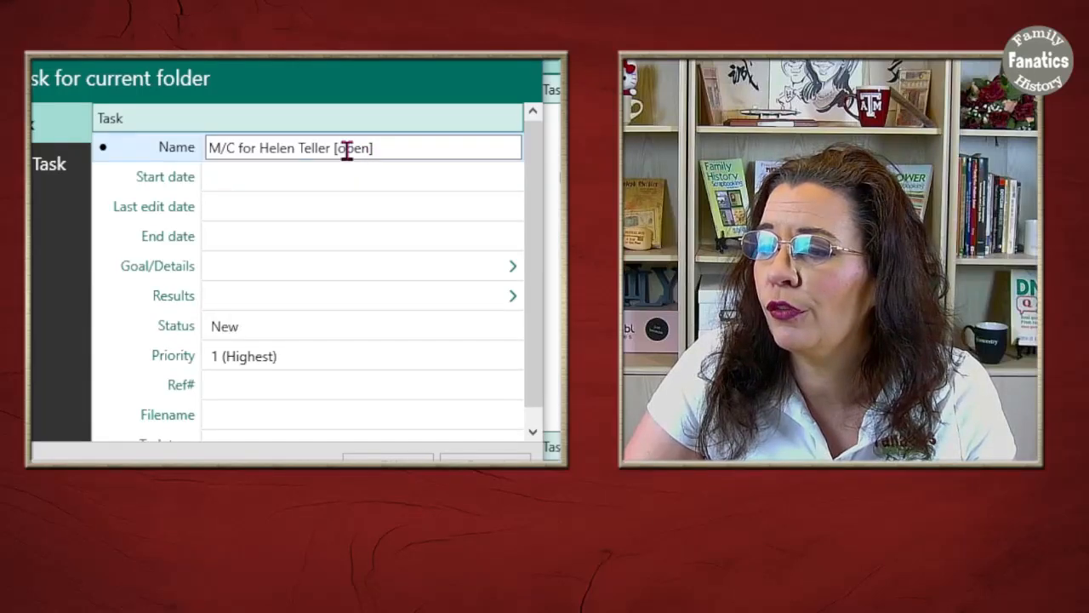
Step: Change the task name to 'M/C for Colardo [Began in ??]'
double_click(351, 147)
type("M/C for C")
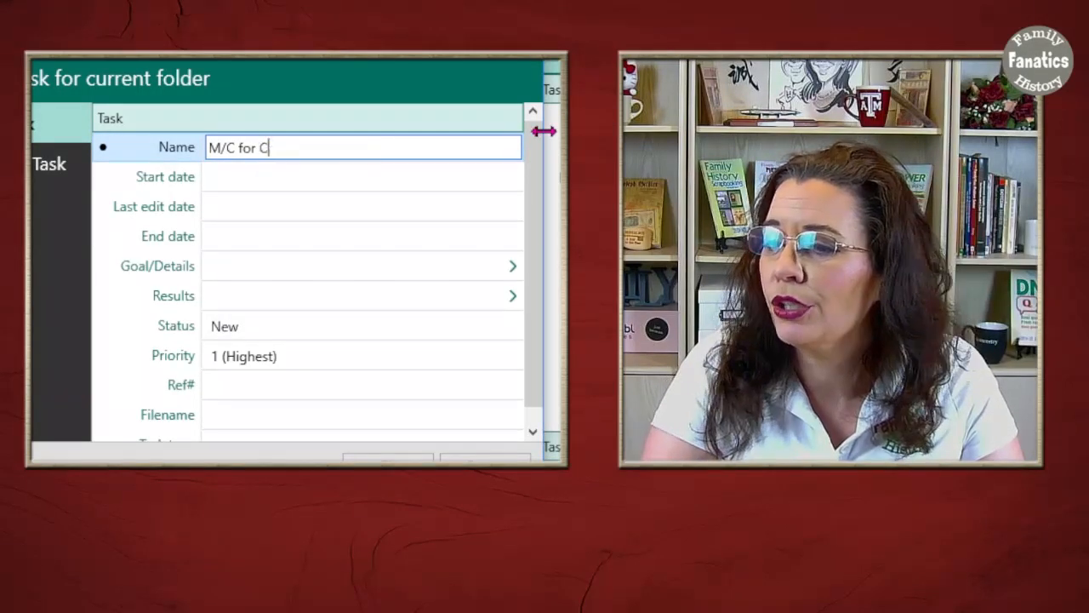
type("olardo")
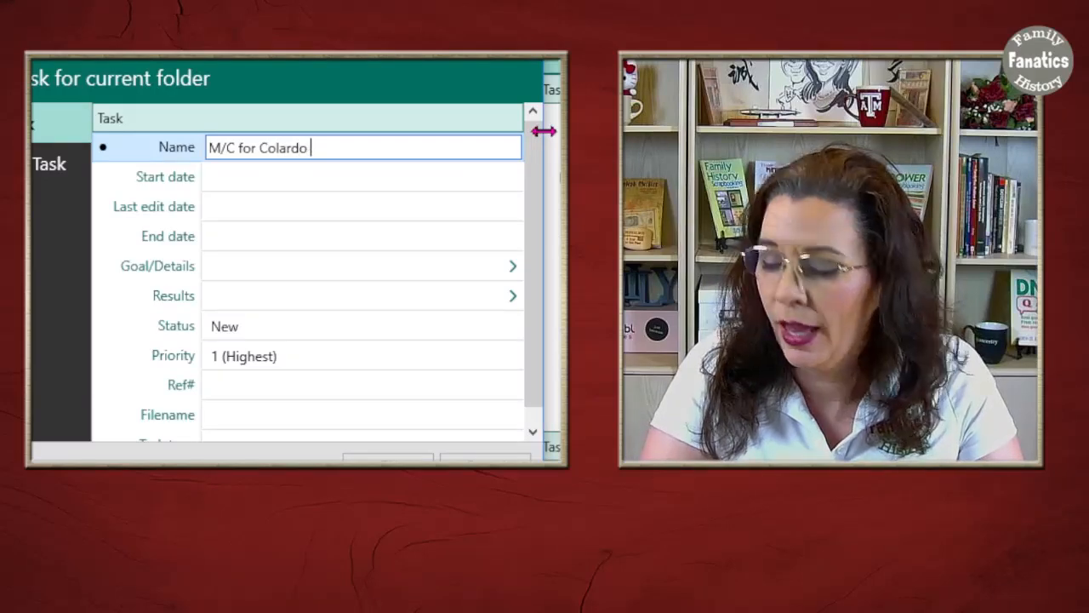
type("[]")
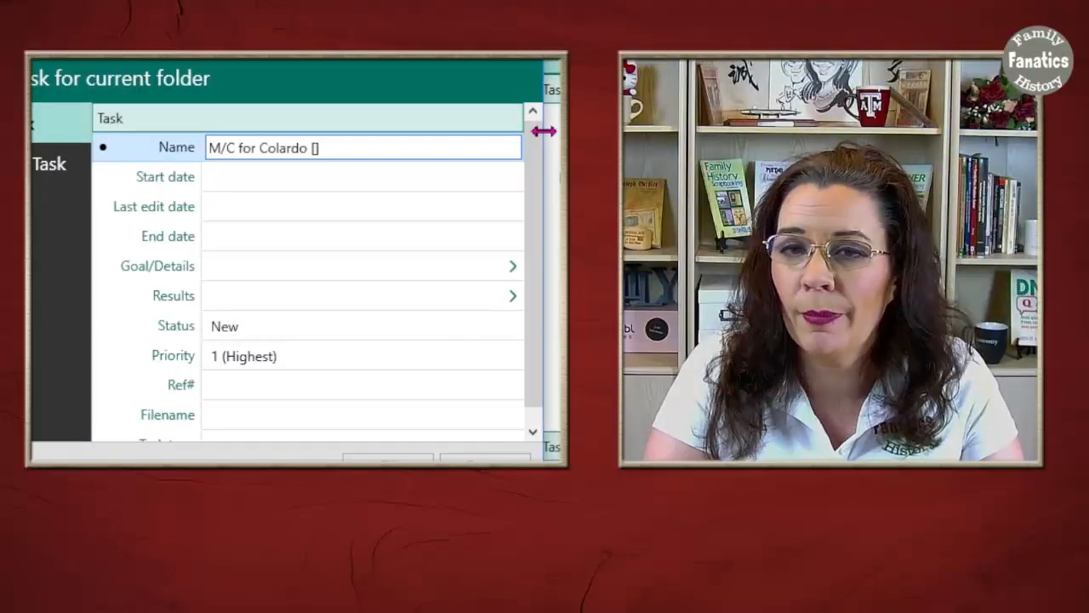
type("Began in")
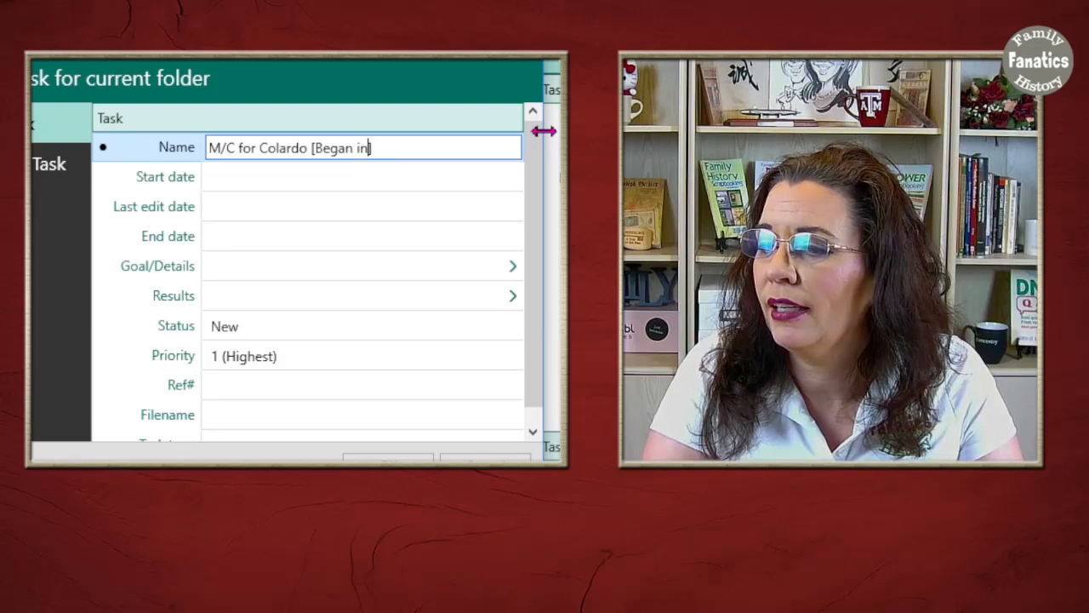
type("??]")
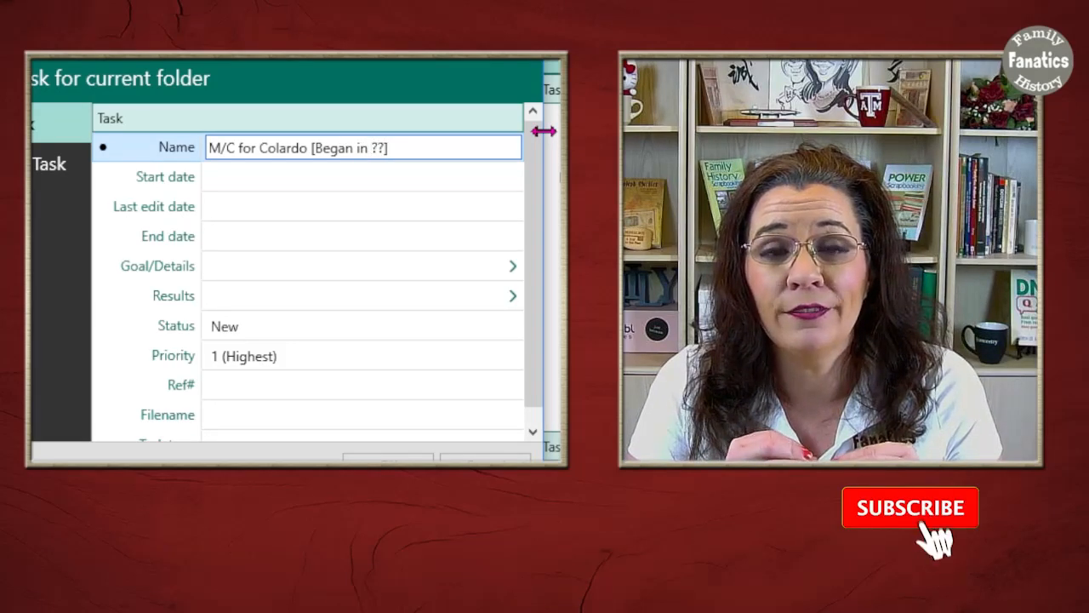
left_click(909, 508)
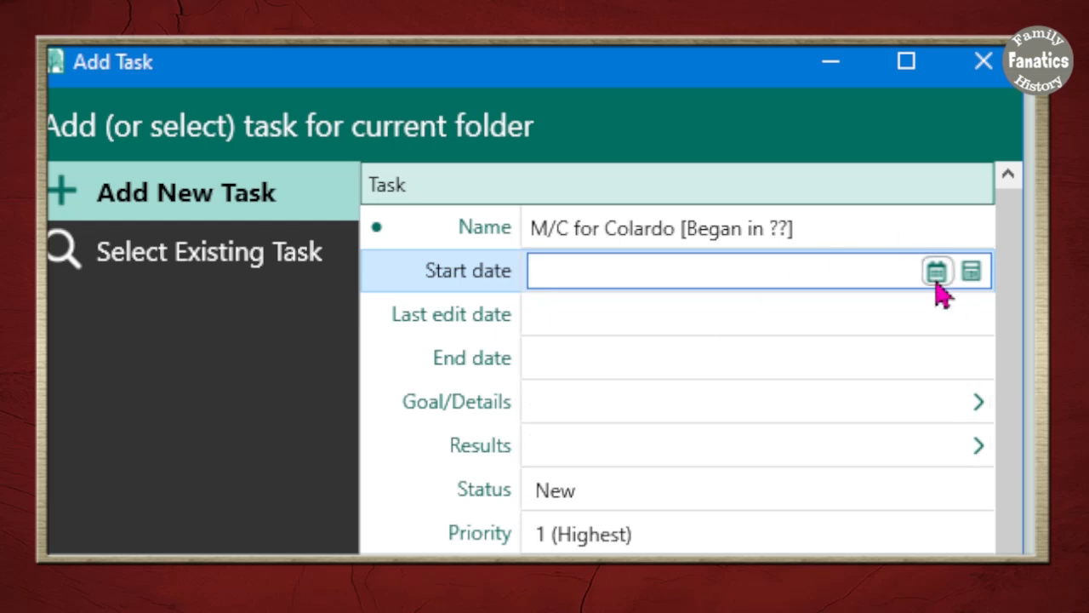
Step: Open the start date calendar for the new Colorado marriage task
left_click(937, 270)
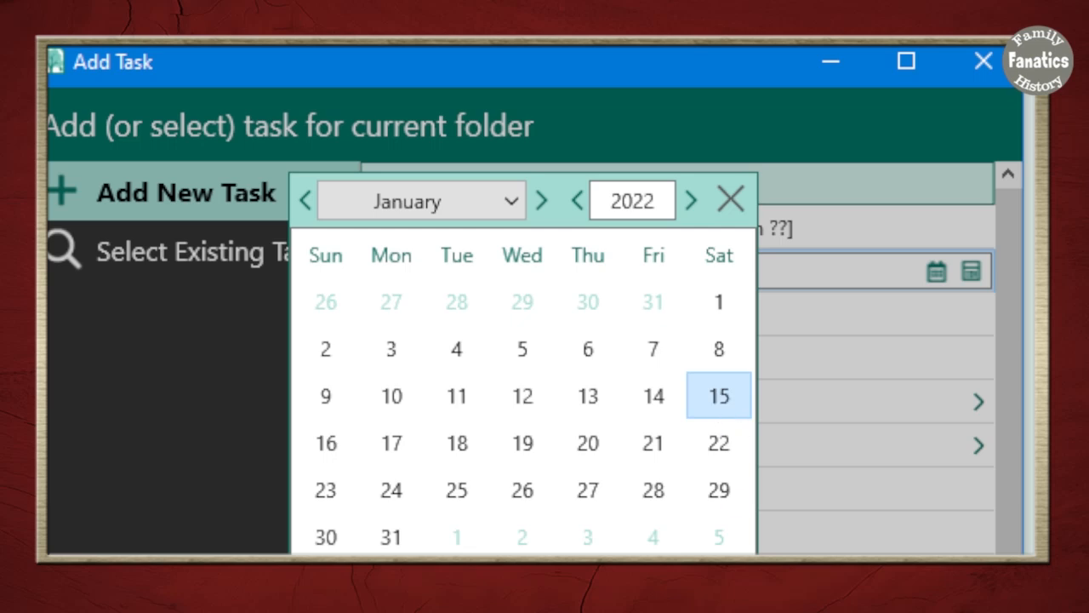
Step: Set the task's start date to 21 May 2020 using the calendar
left_click(718, 396)
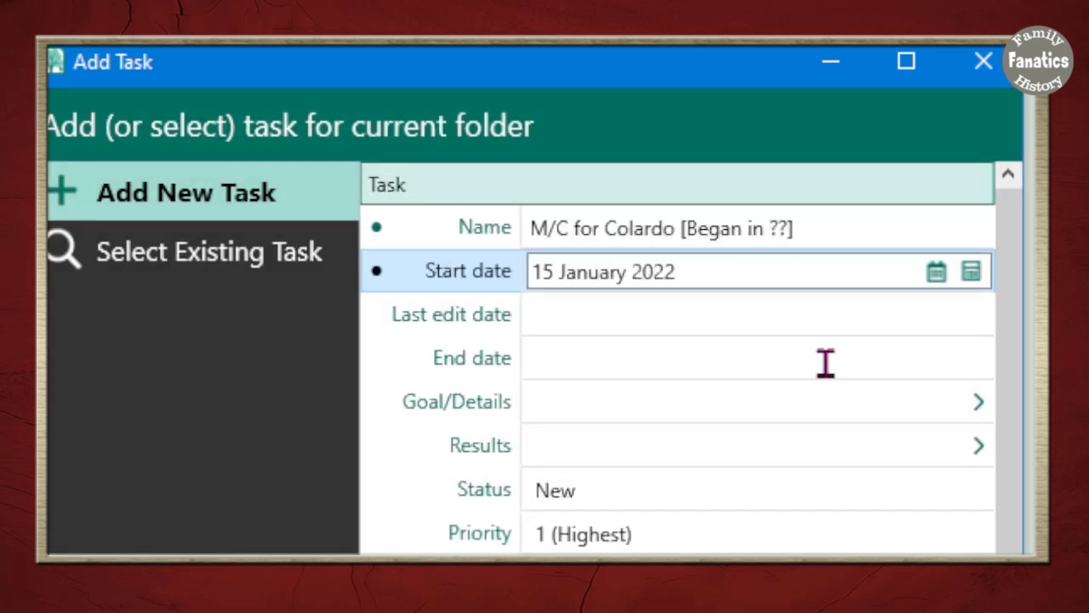
left_click(936, 271)
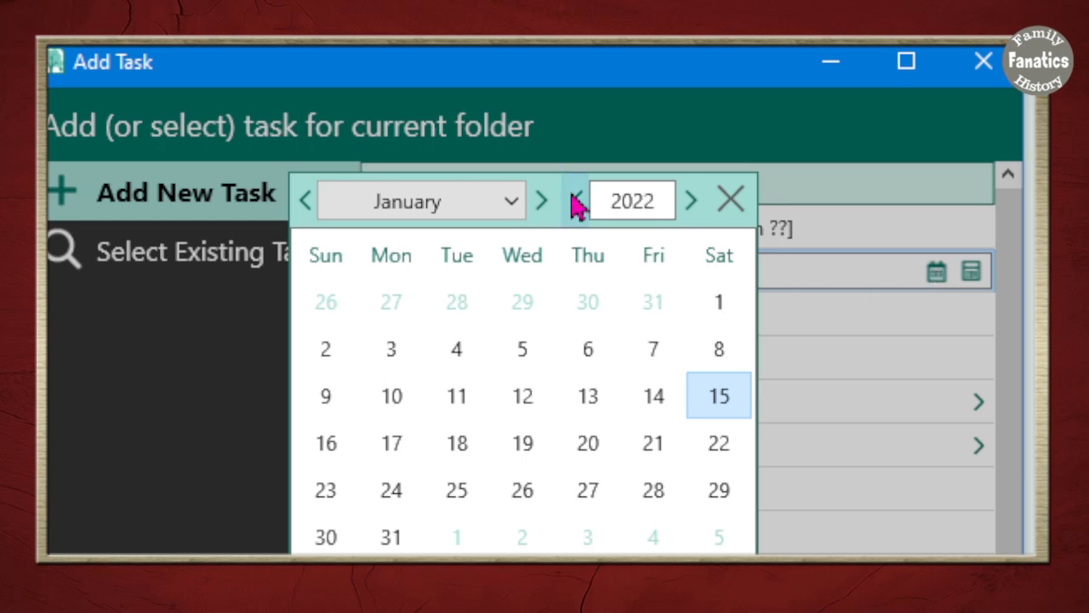
left_click(577, 199)
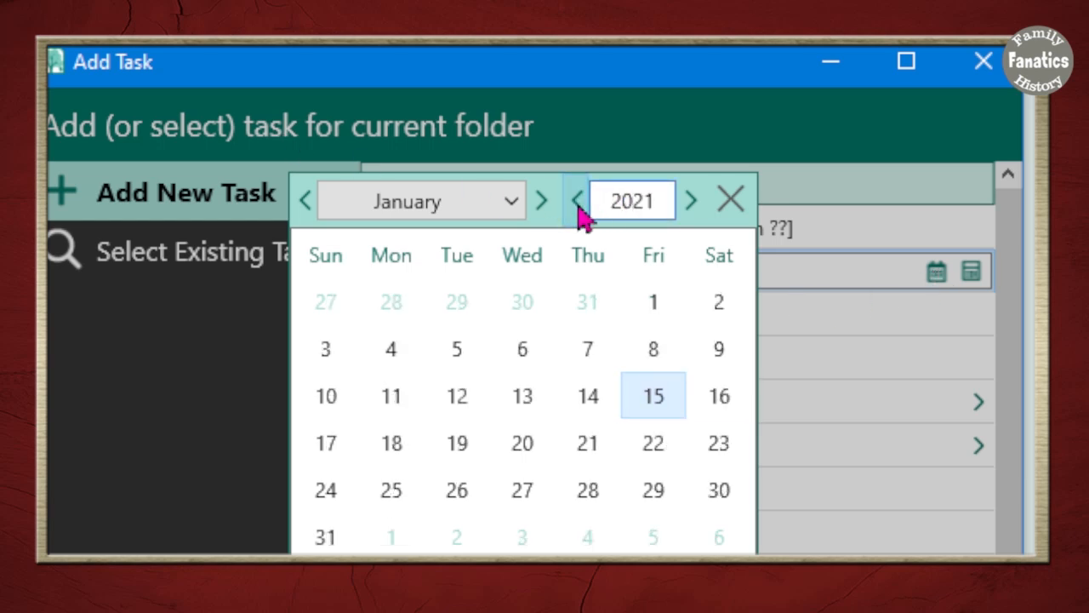
left_click(576, 199)
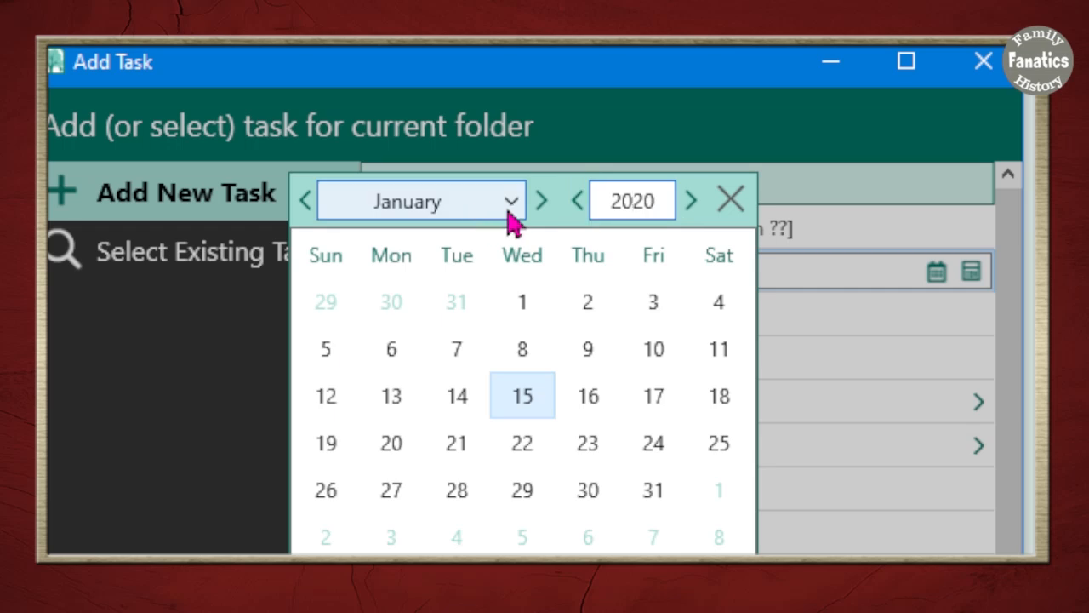
left_click(542, 200)
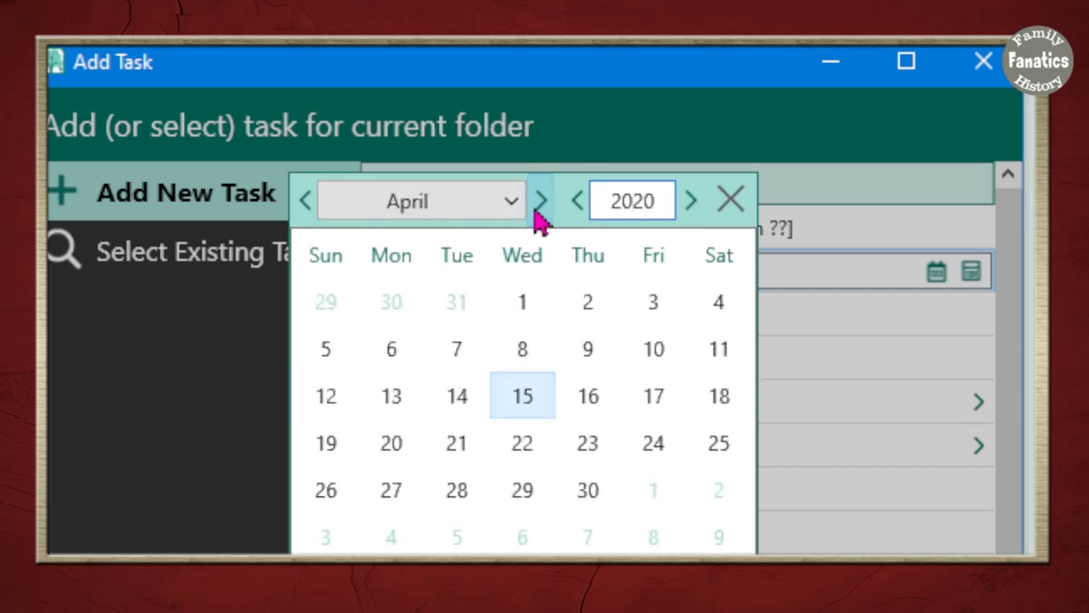
left_click(456, 441)
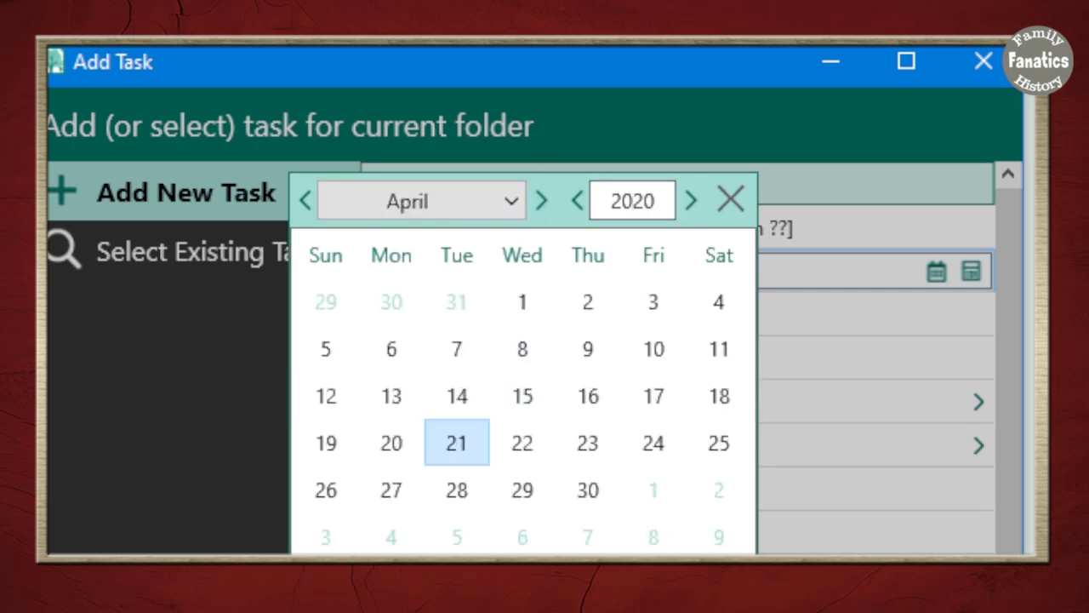
left_click(421, 200)
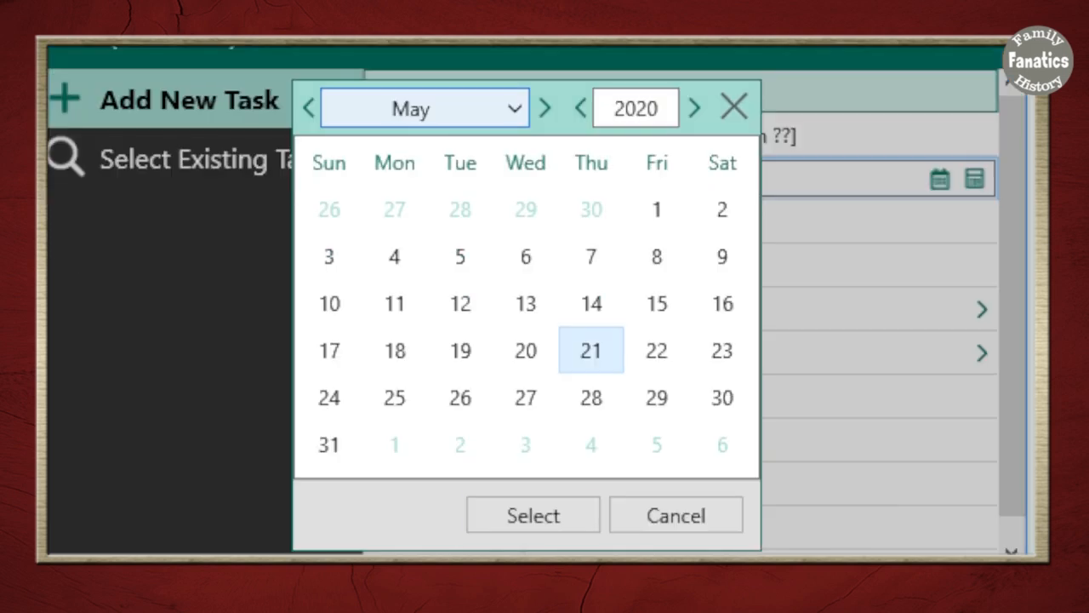
left_click(533, 515)
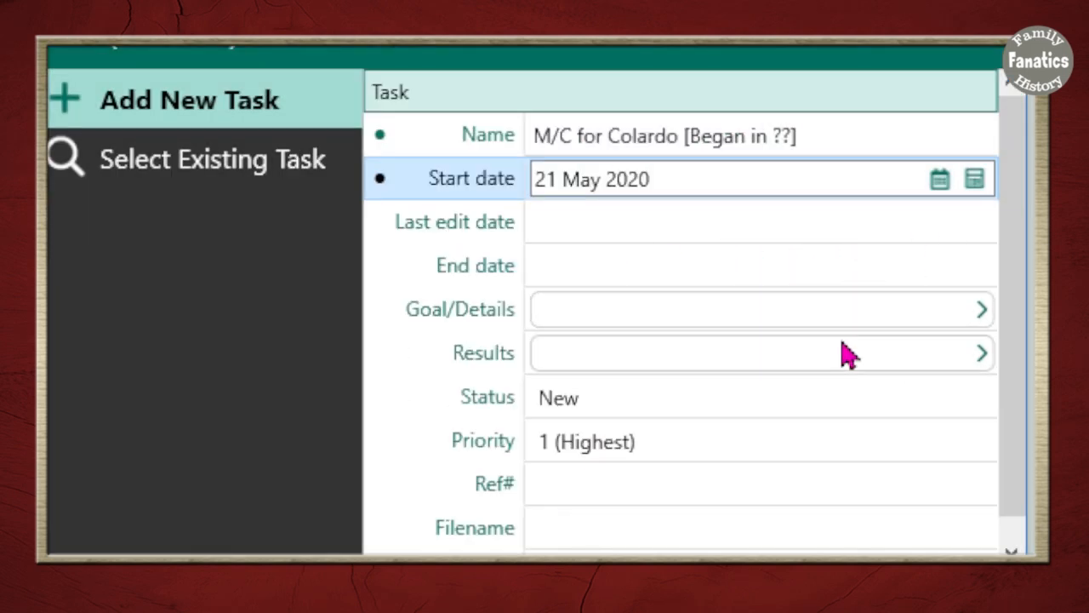
mouse_move(672, 306)
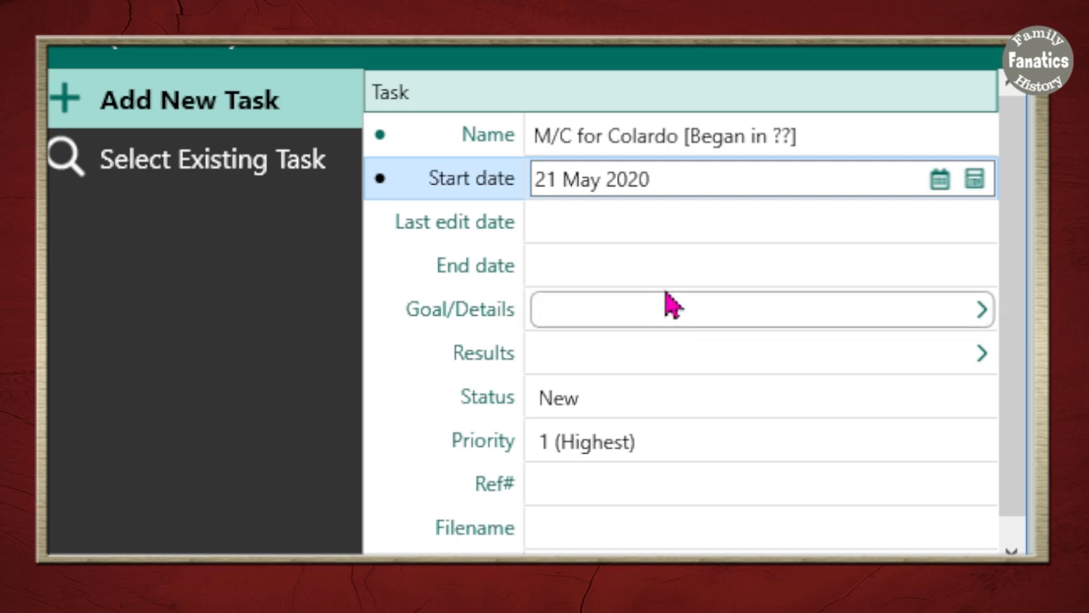
Step: Set the task's end date to 15 January 2022
left_click(757, 265)
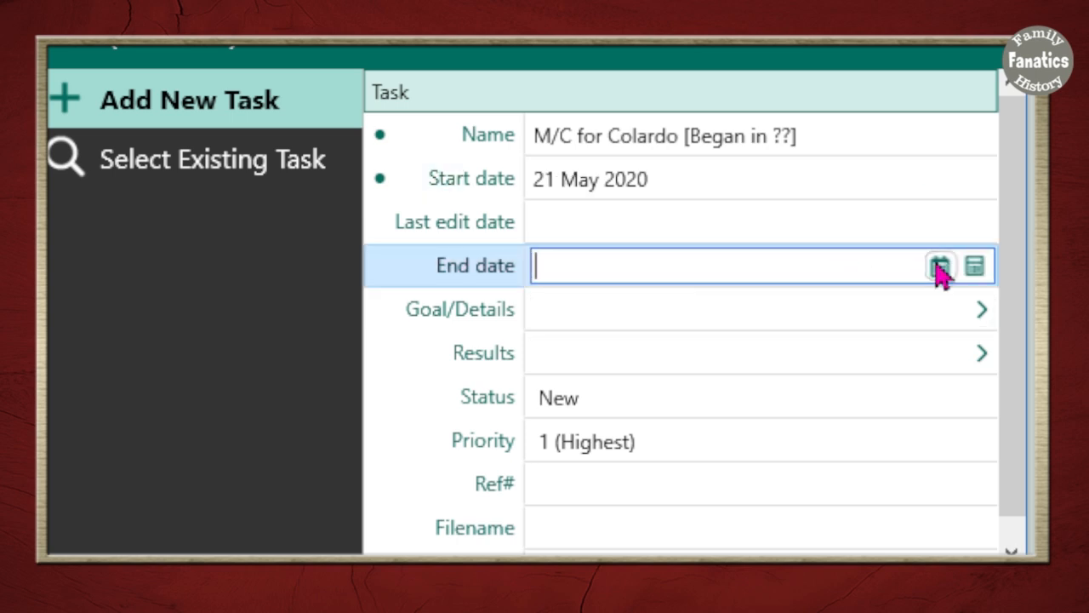
left_click(940, 265)
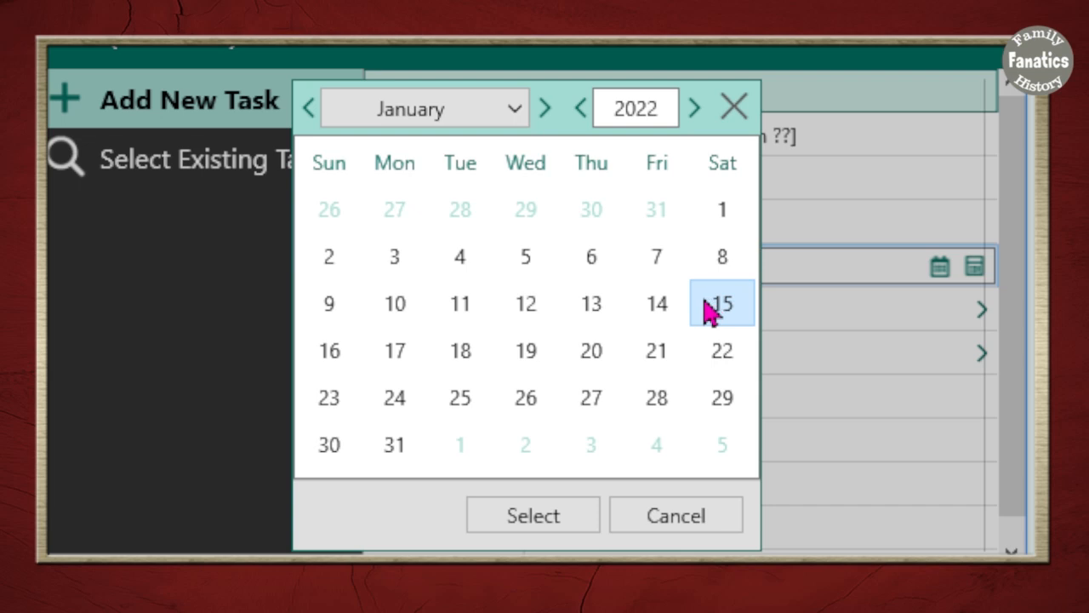
left_click(532, 515)
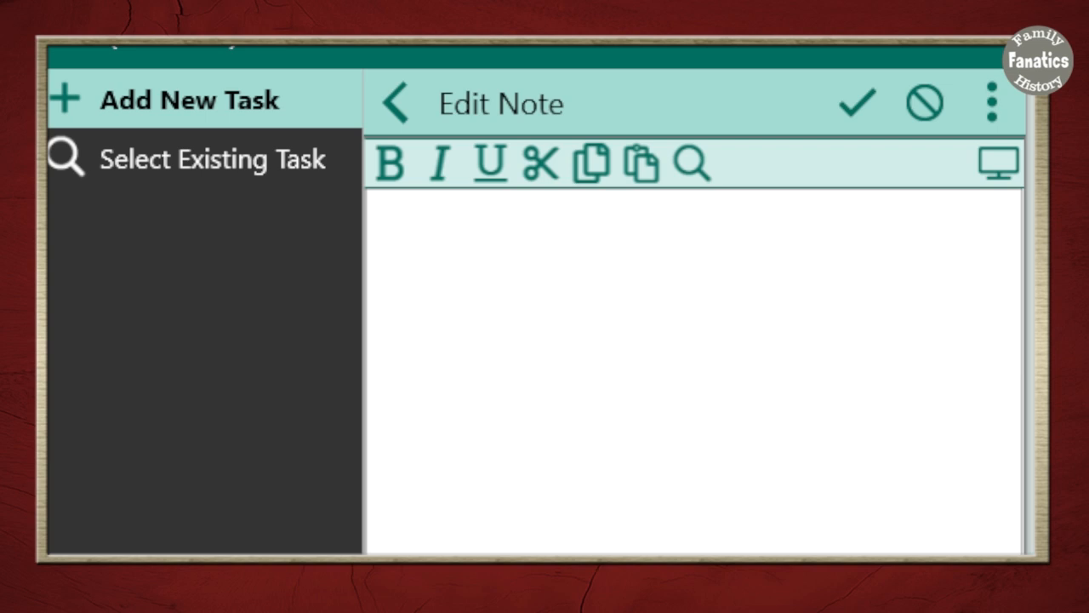
type("Marriage Record for Helen Teller")
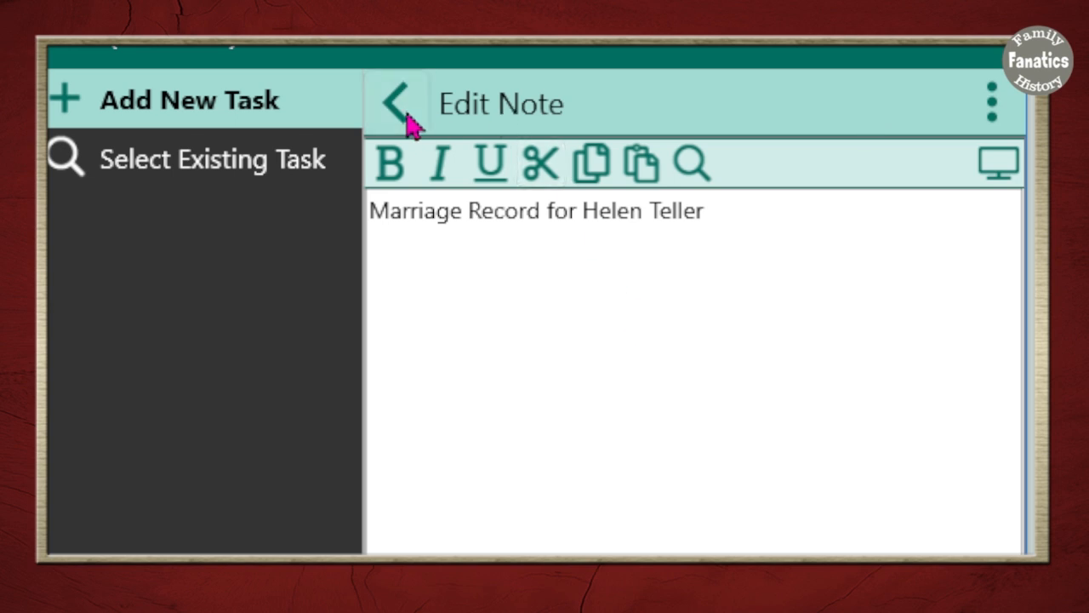
Step: Save the goal note, return to the task form and select the end date entry
left_click(394, 102)
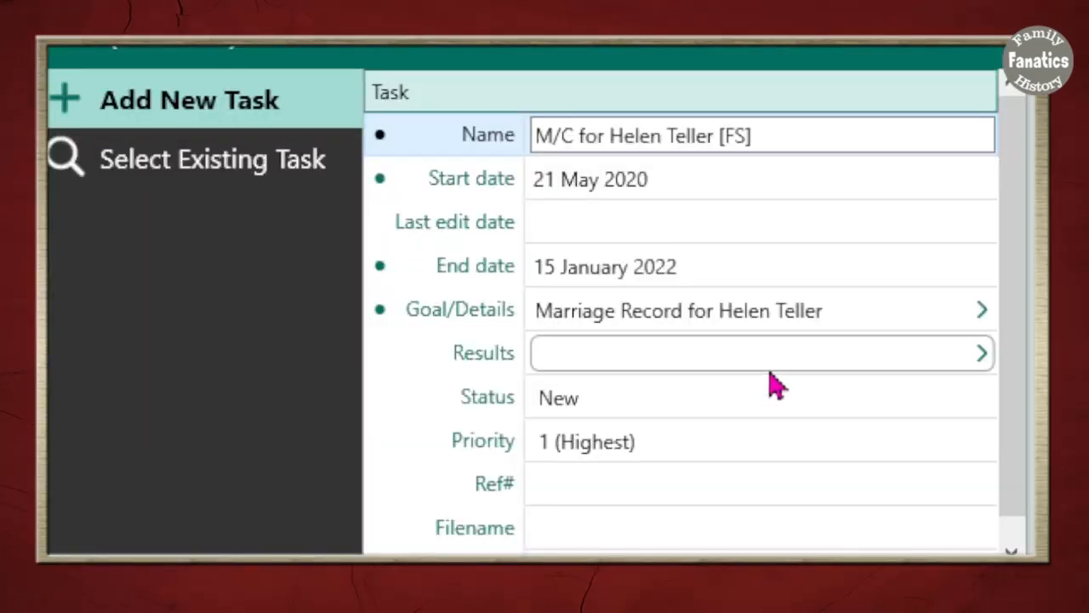
mouse_move(757, 366)
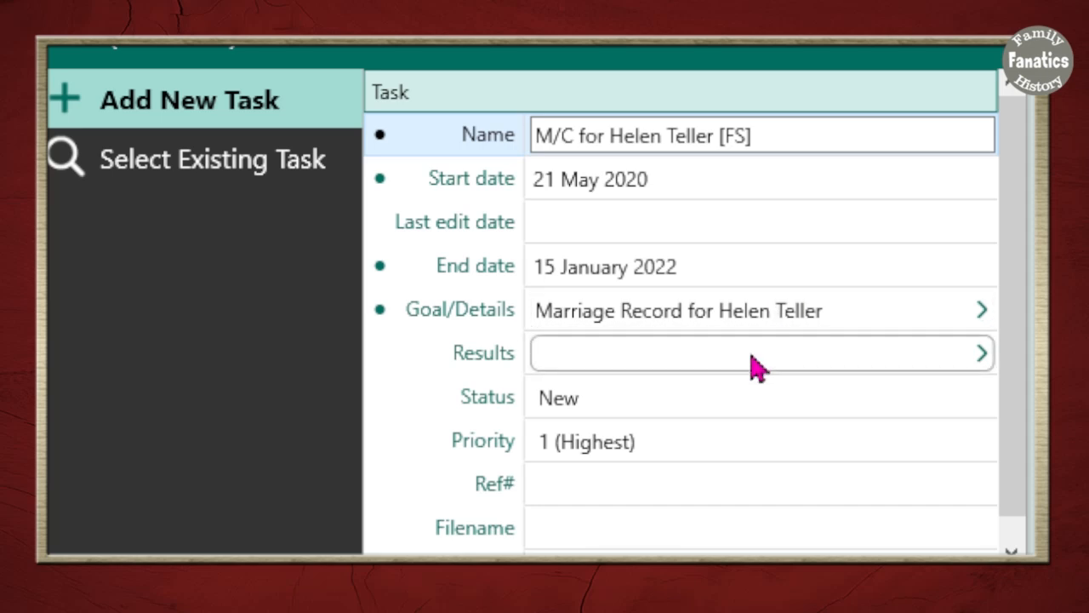
left_click(604, 265)
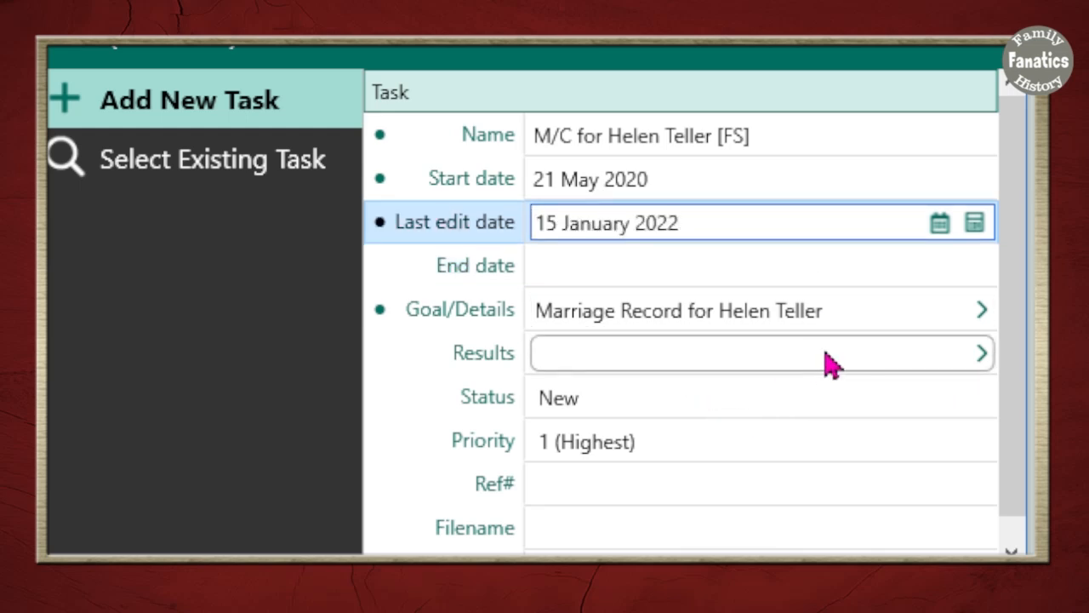
triple_click(606, 222)
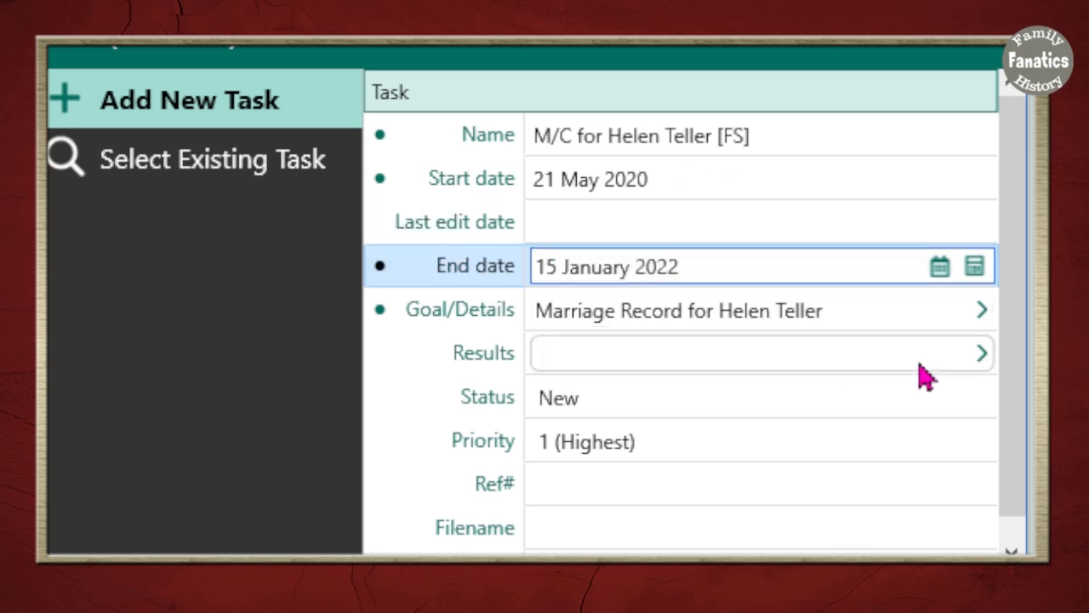
mouse_move(987, 378)
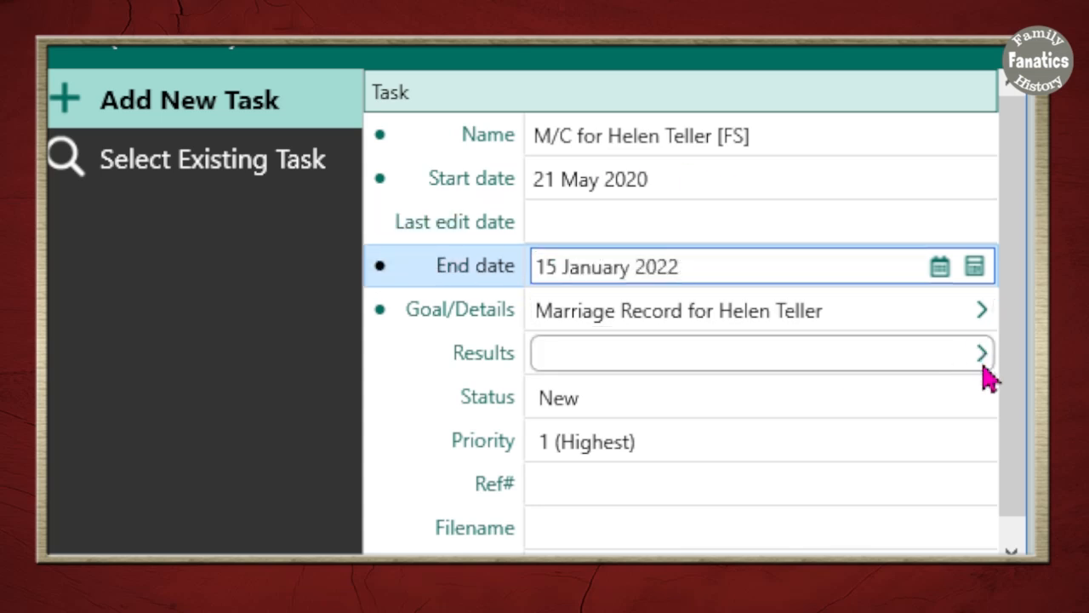
Step: Write the NIL results note on the Teller/Casten FamilySearch search, bold-italicising 'without success'
left_click(982, 353)
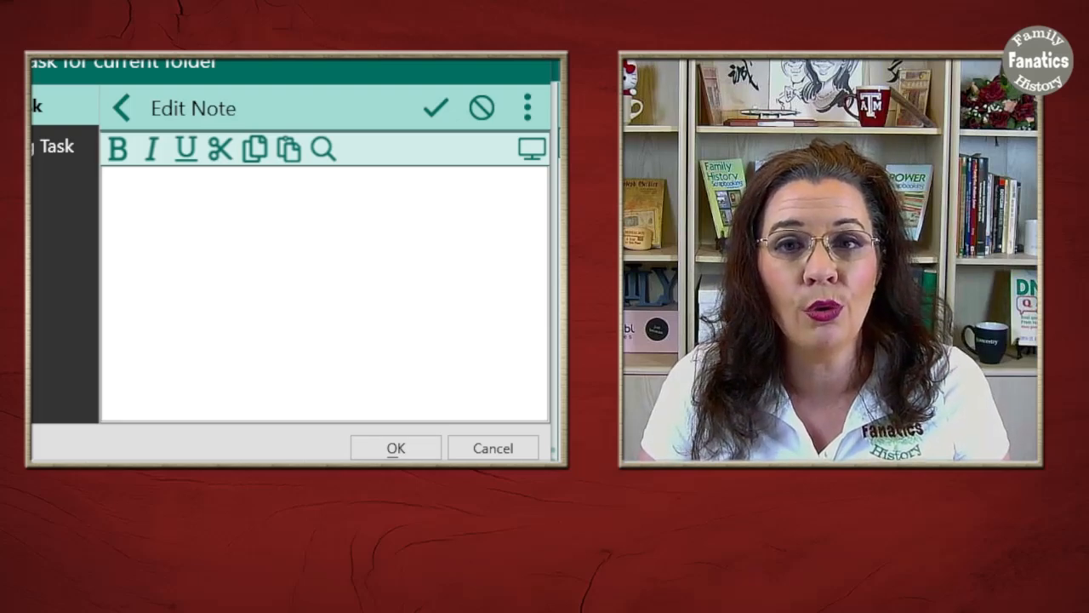
type("Searched for variations of Teller and Casten without success.\"")
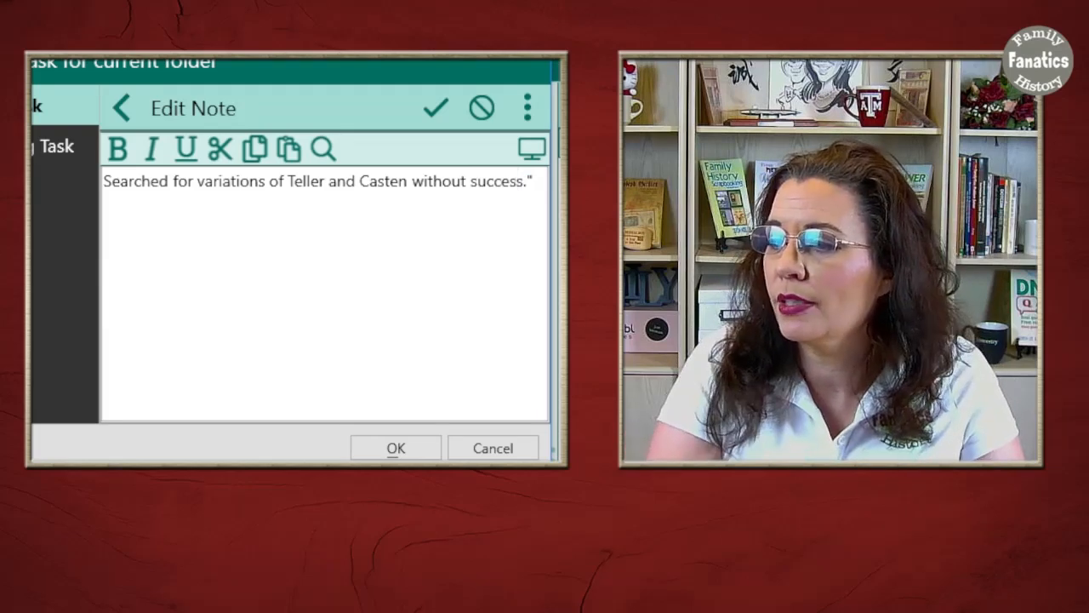
type("in")
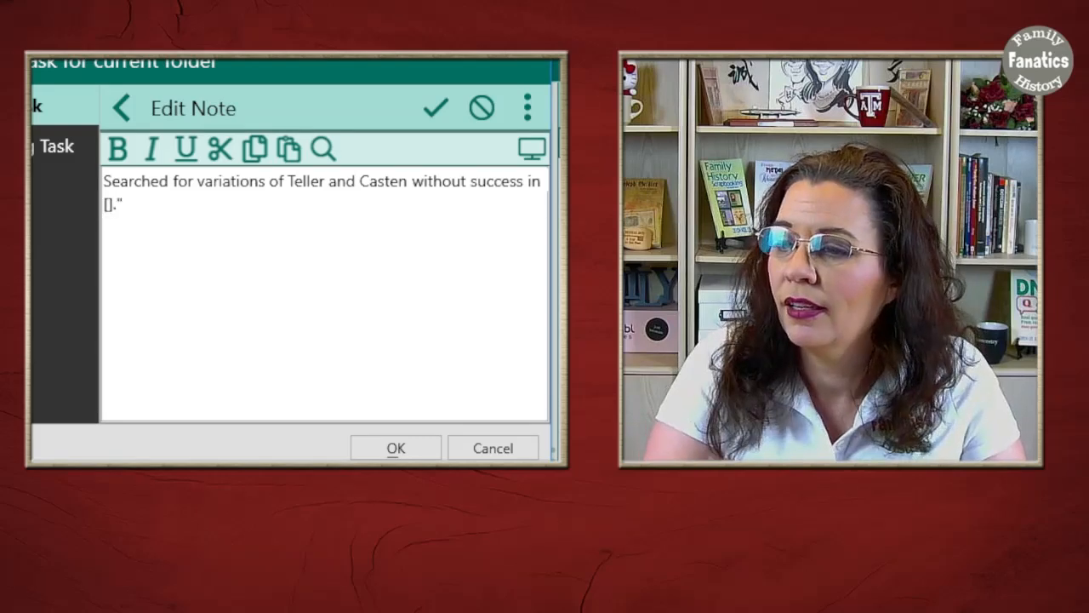
type("[record set]")
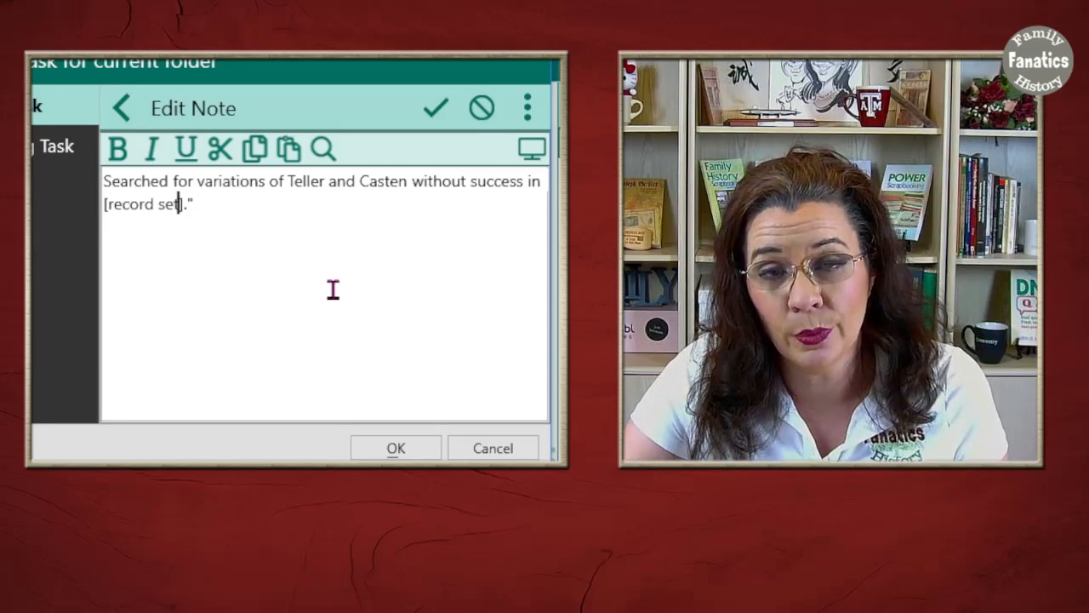
type("on FamilySearch")
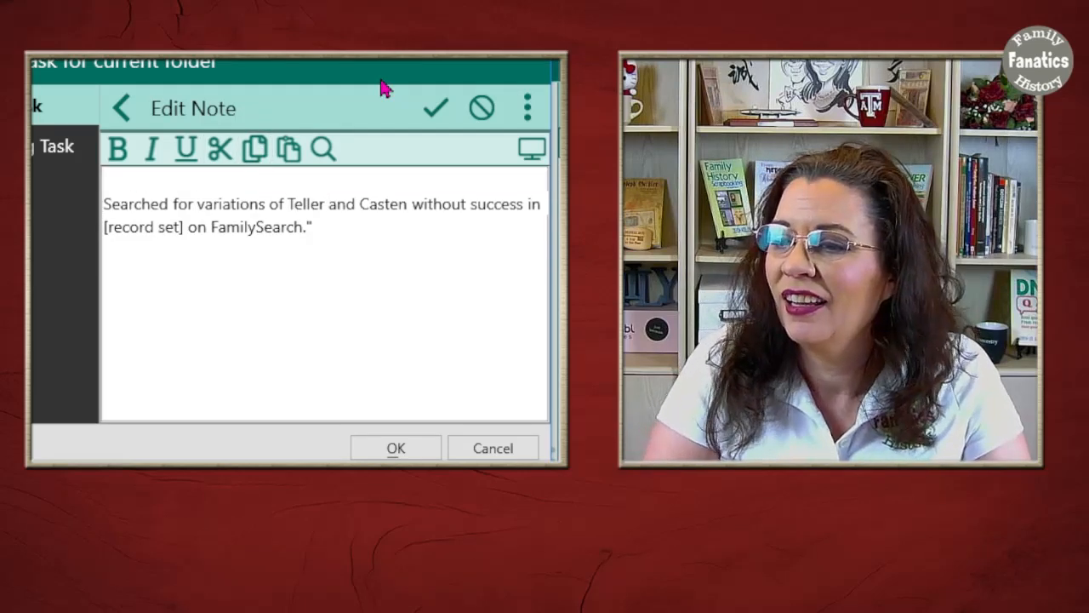
type("NIL")
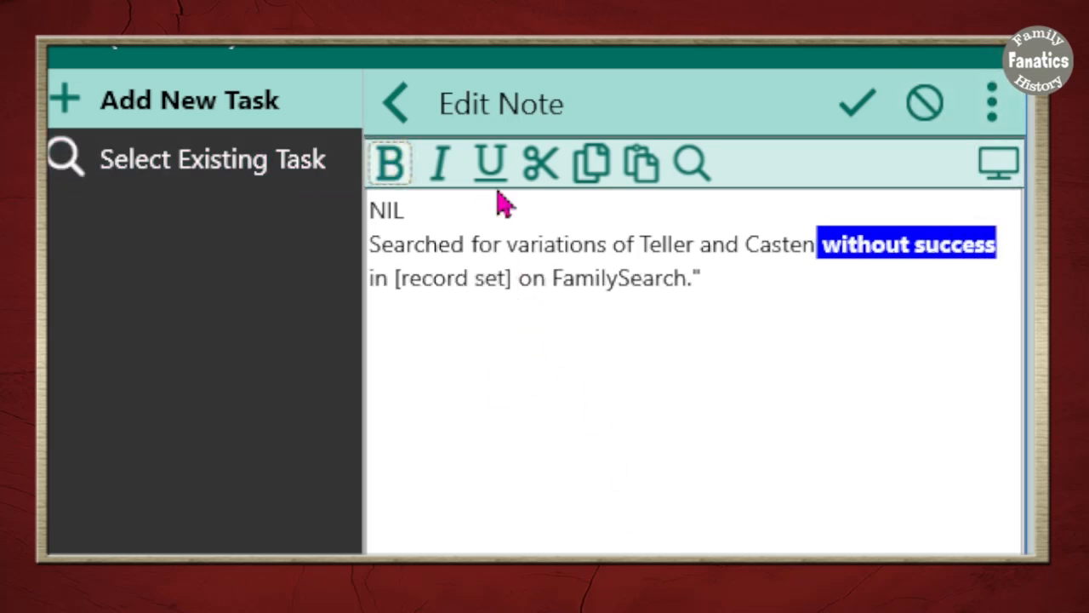
left_click(439, 163)
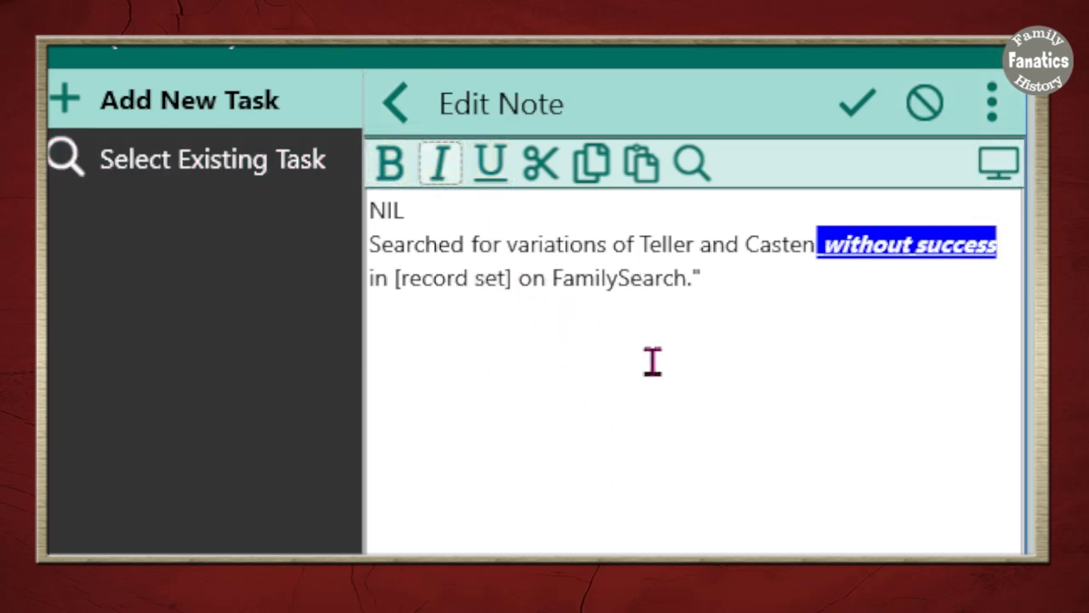
left_click(439, 163)
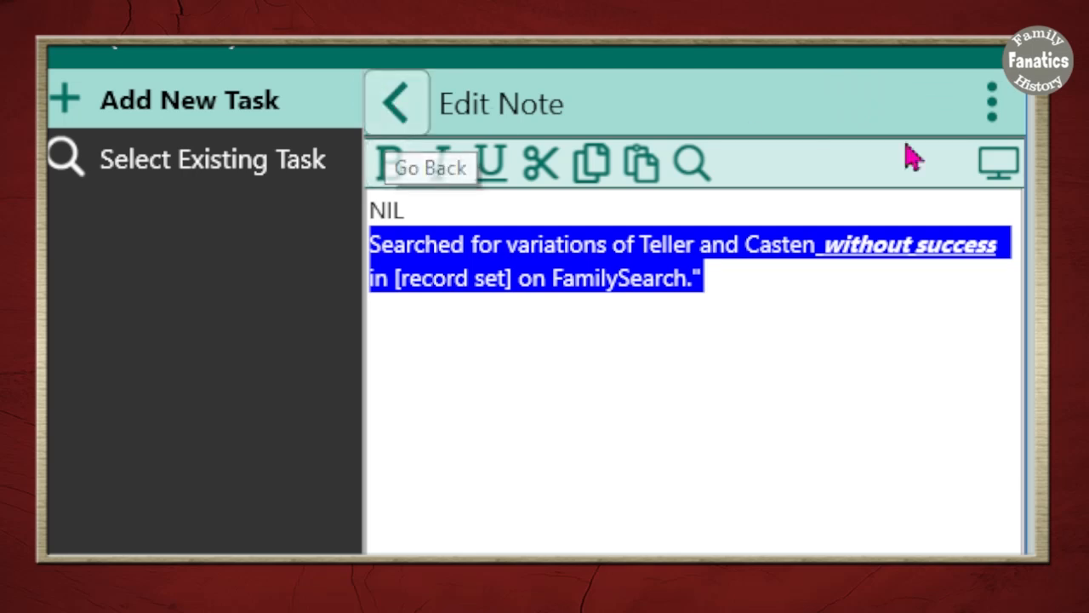
mouse_move(565, 116)
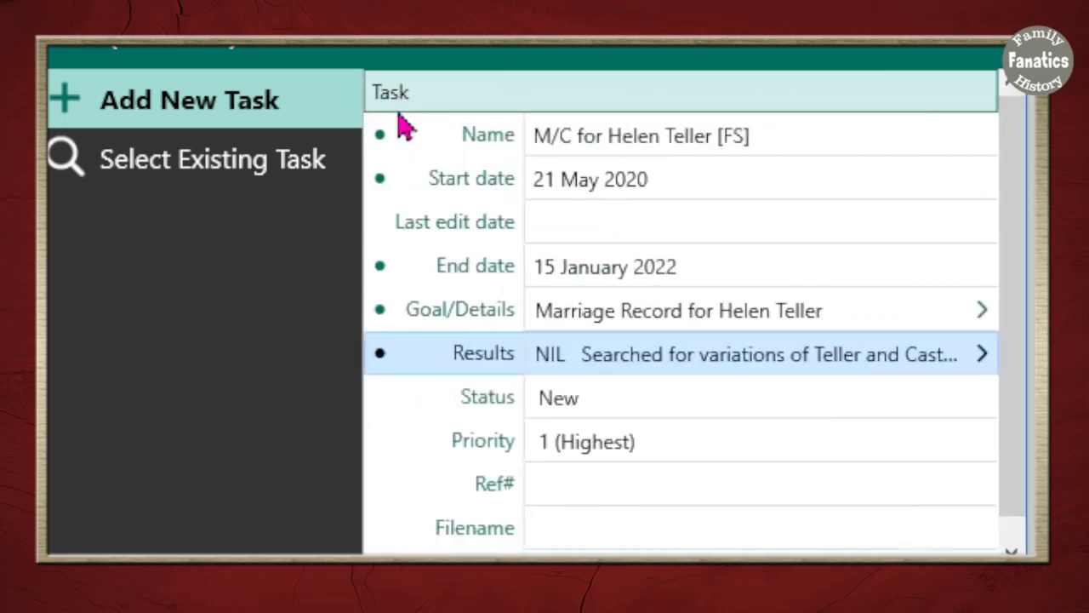
Step: Change the task status from In progress to Completed
scroll("down", 3)
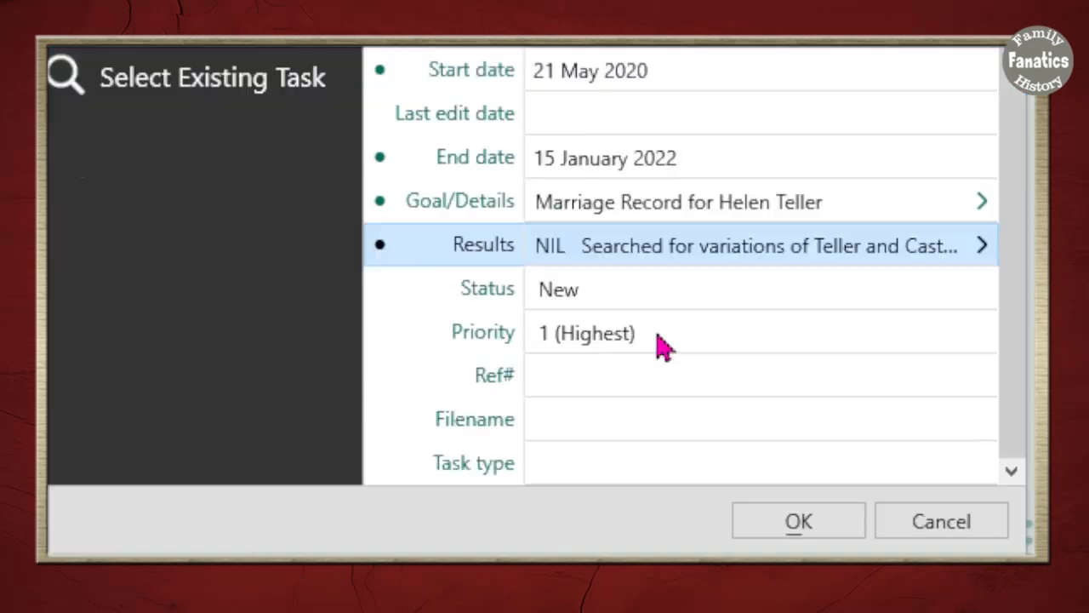
mouse_move(660, 302)
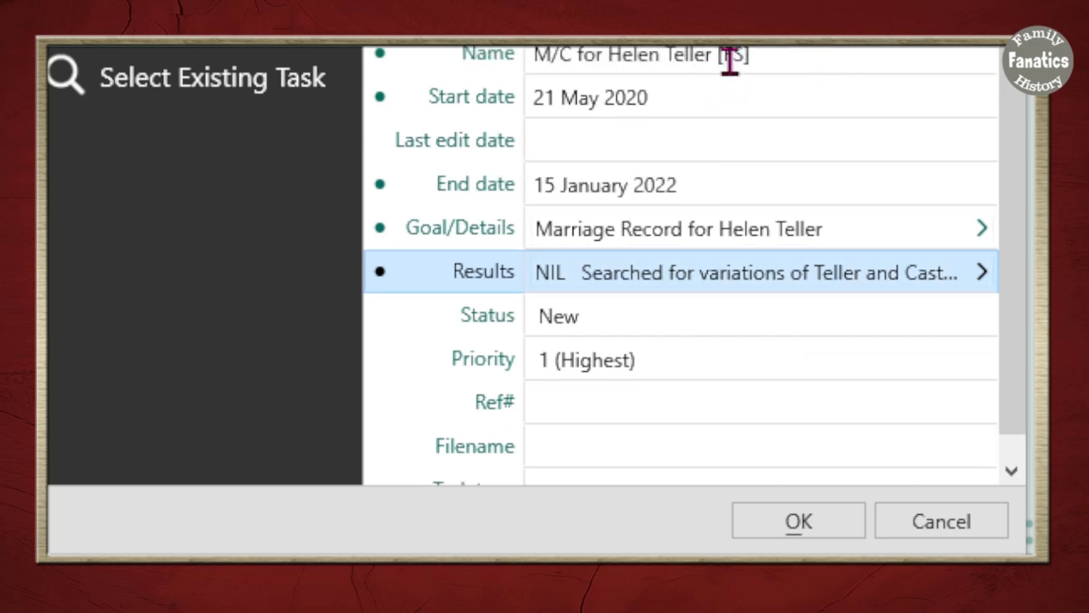
mouse_move(711, 362)
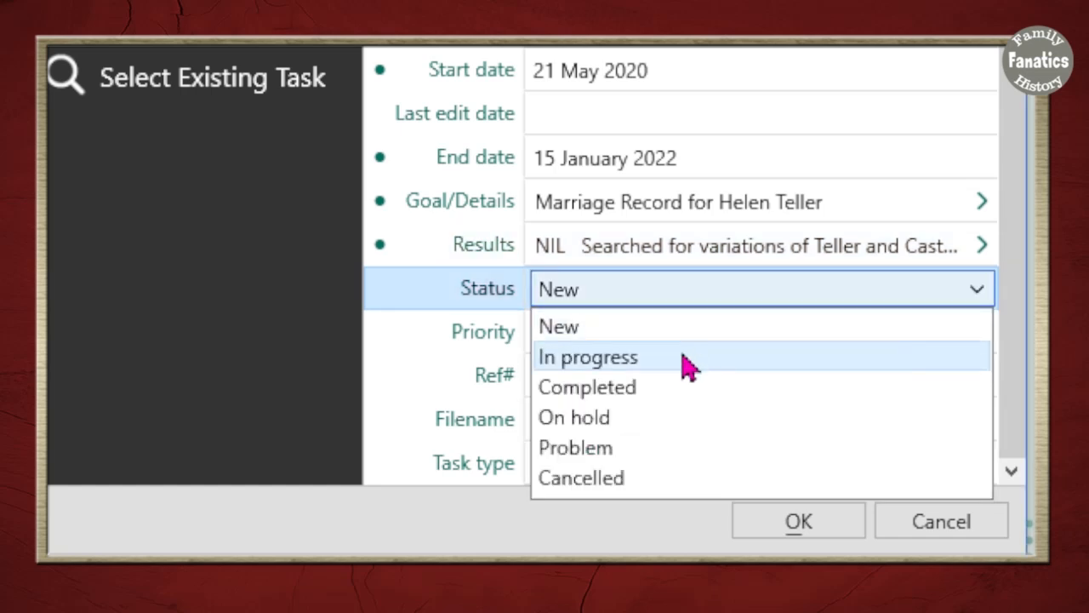
left_click(587, 356)
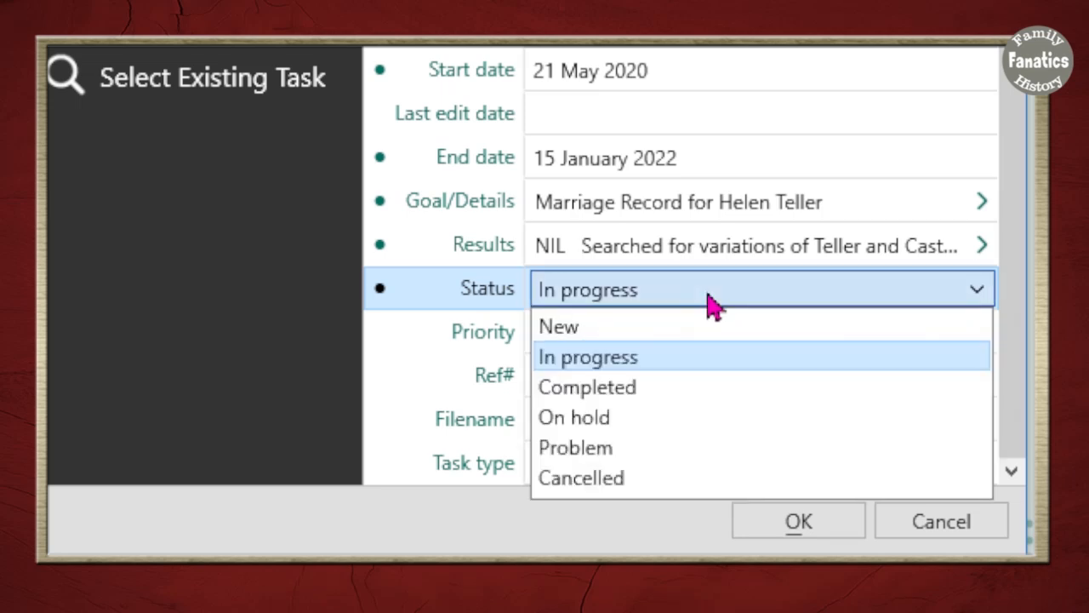
mouse_move(672, 416)
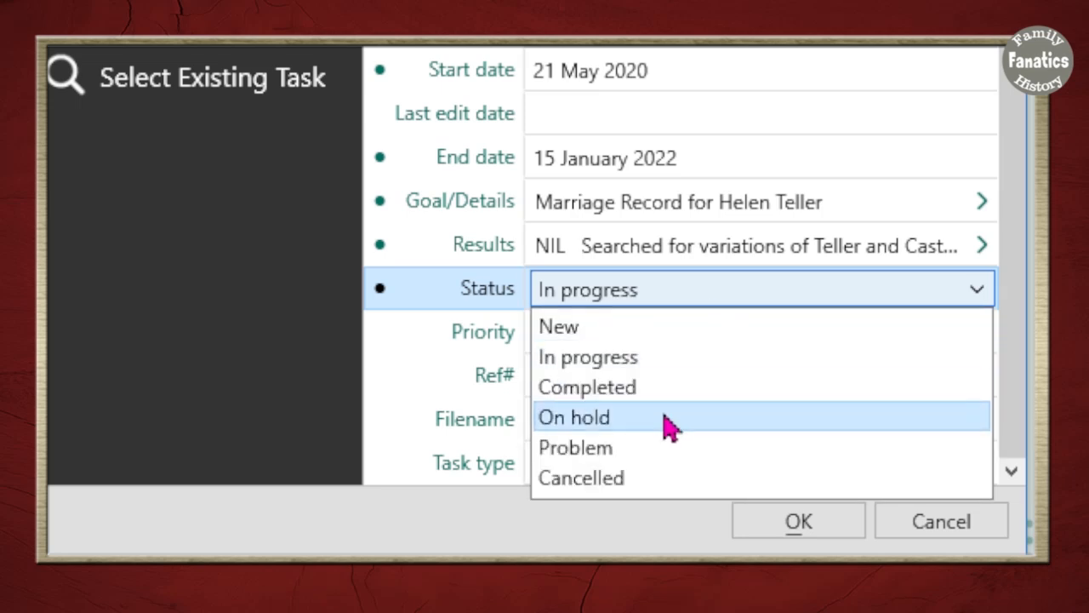
mouse_move(664, 447)
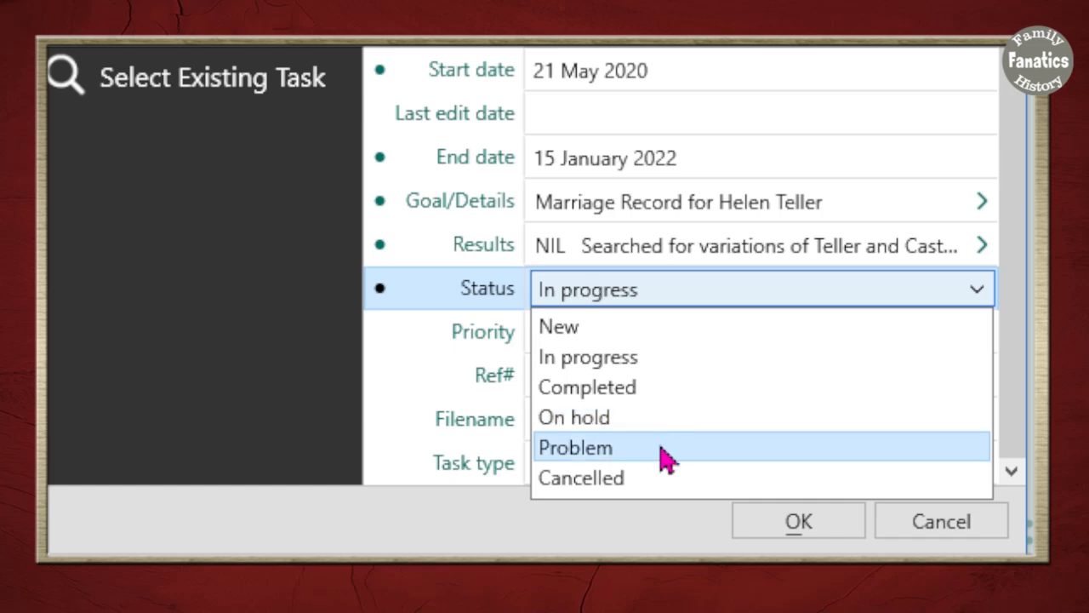
mouse_move(621, 507)
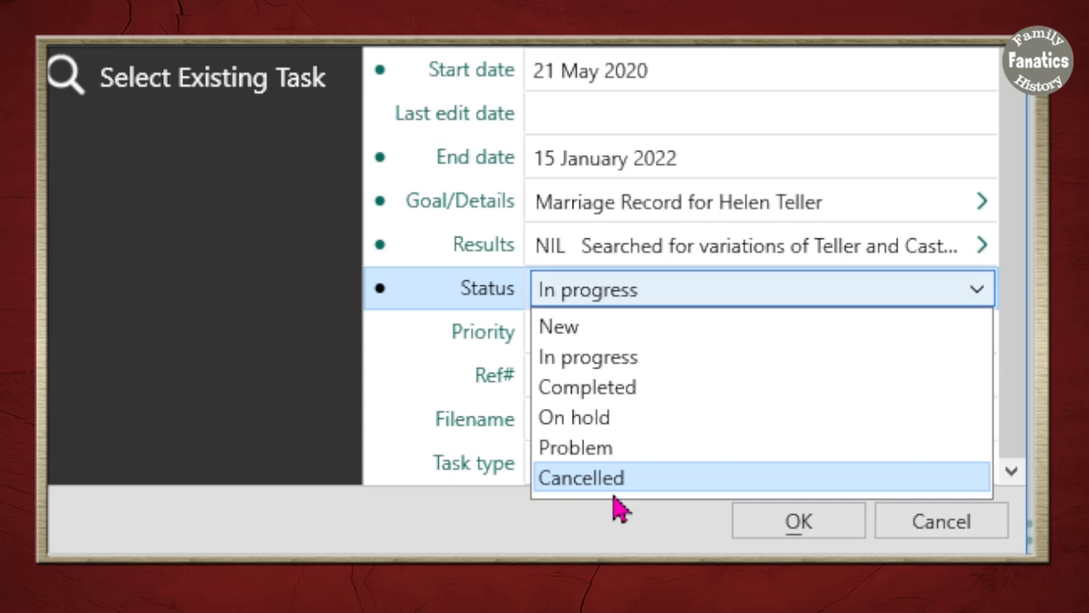
mouse_move(629, 245)
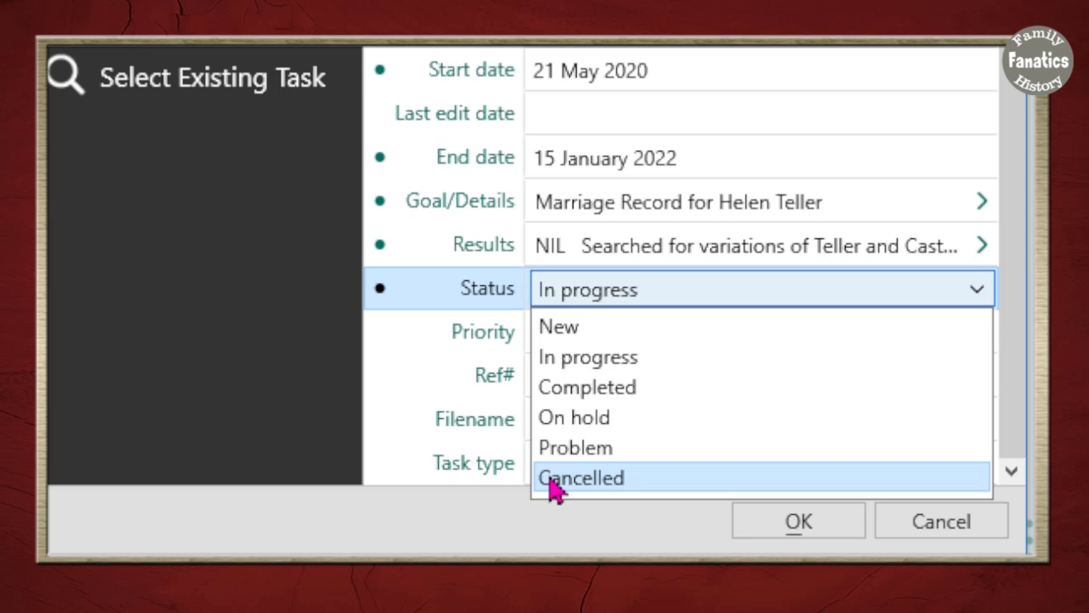
mouse_move(586, 387)
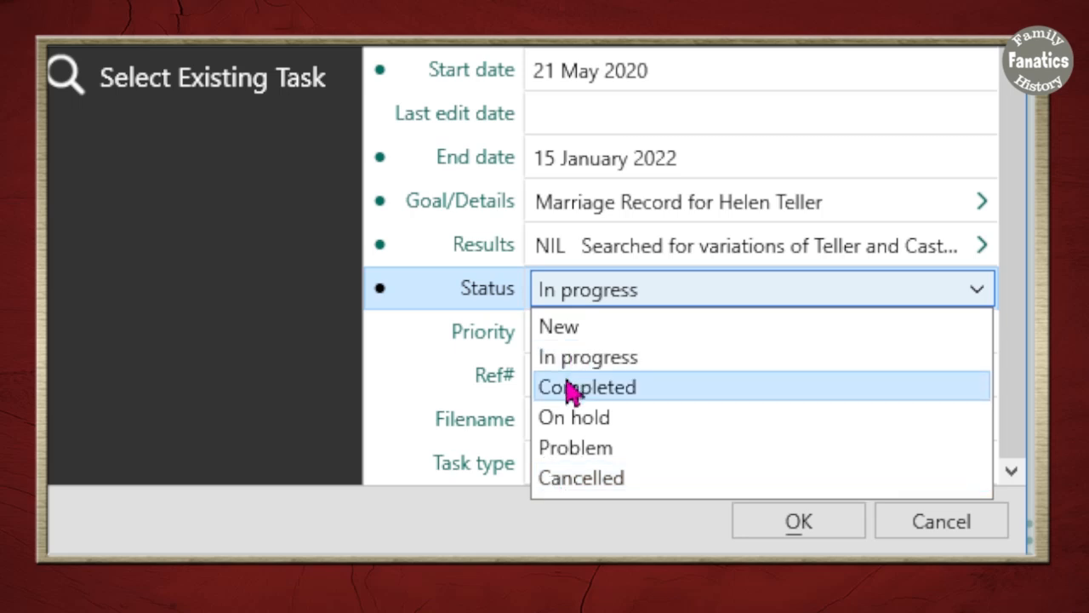
left_click(586, 387)
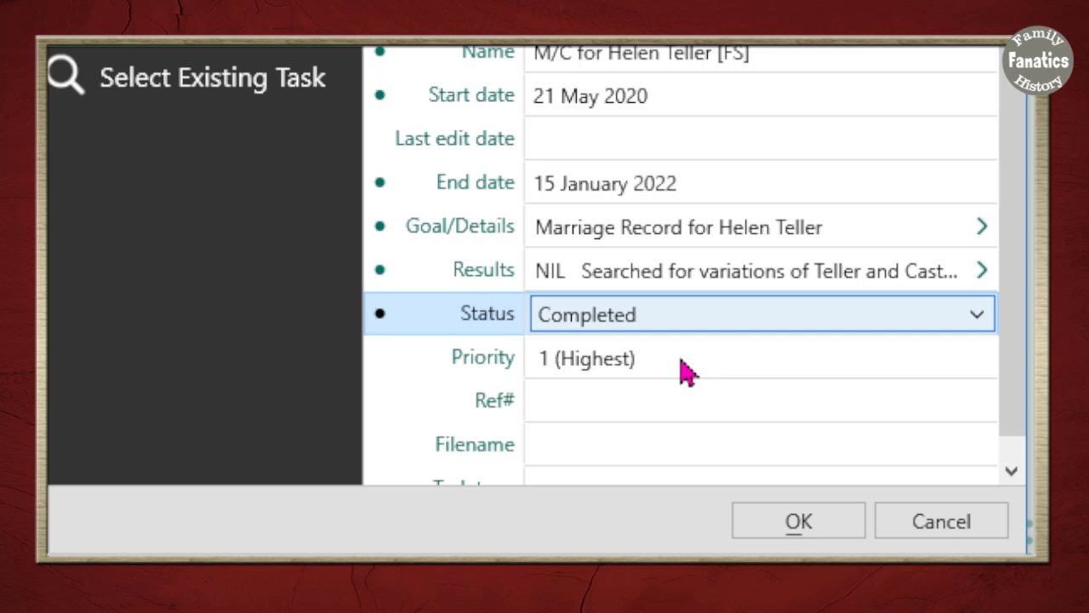
Step: Set the task priority to 4 (Med high) from the Priority dropdown
left_click(760, 357)
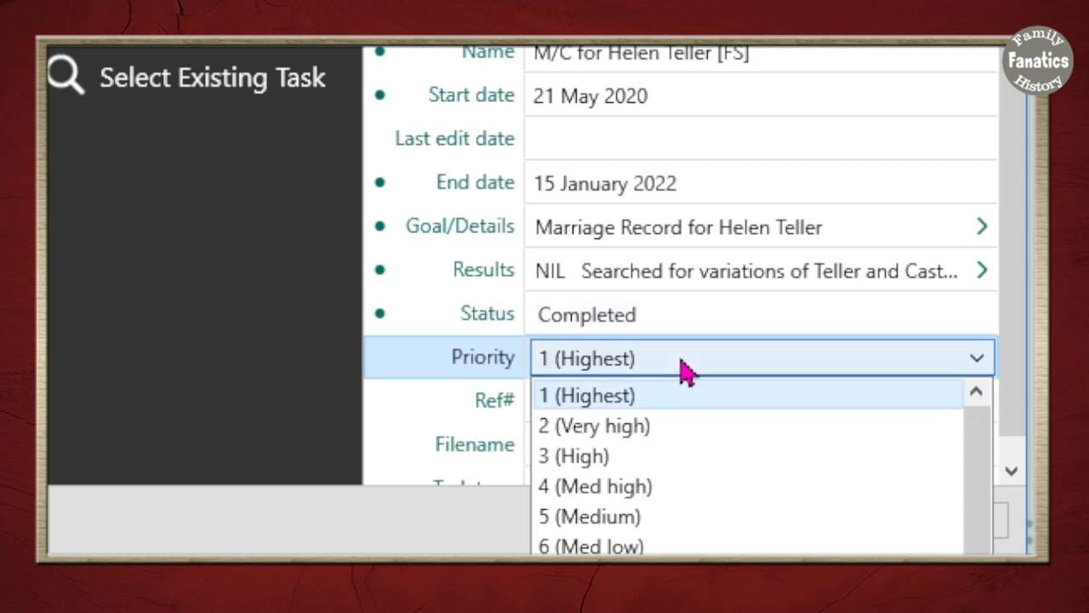
left_click(595, 486)
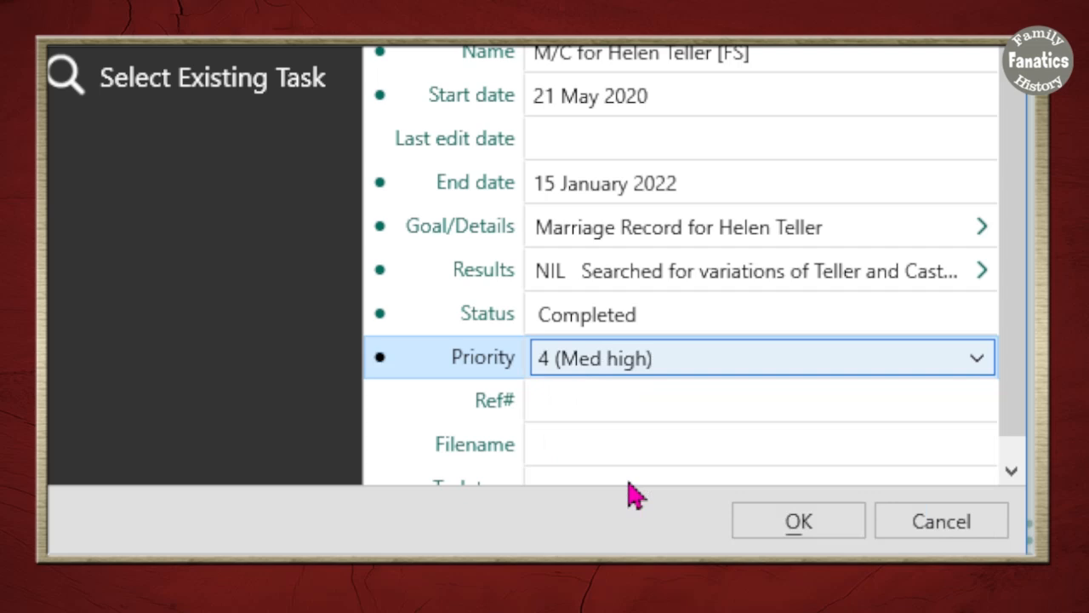
mouse_move(640, 500)
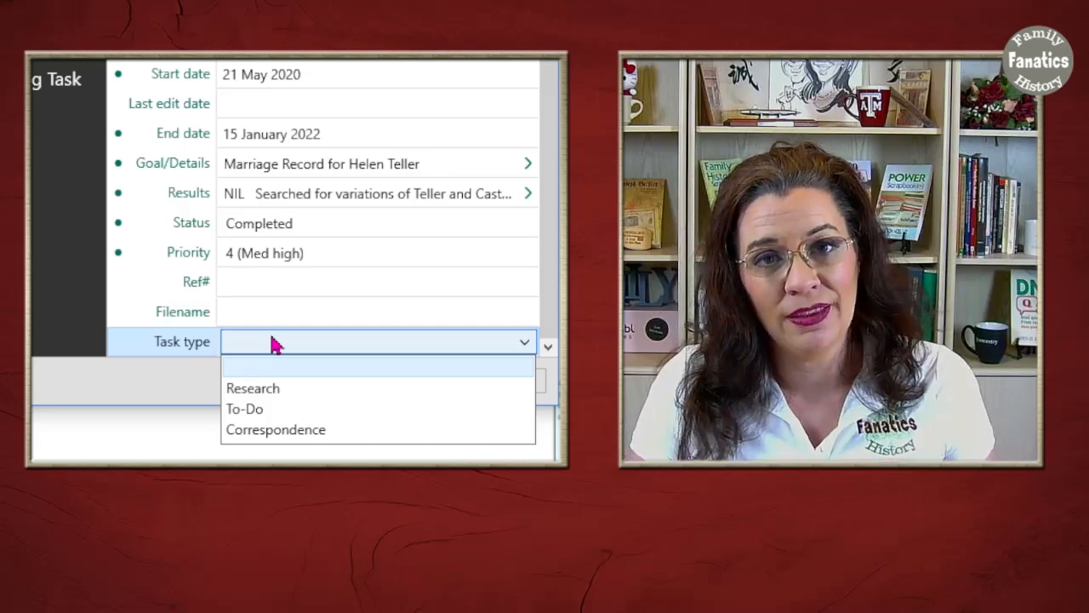
Step: Set the task type to Research after trying To-Do, and save the task
left_click(275, 429)
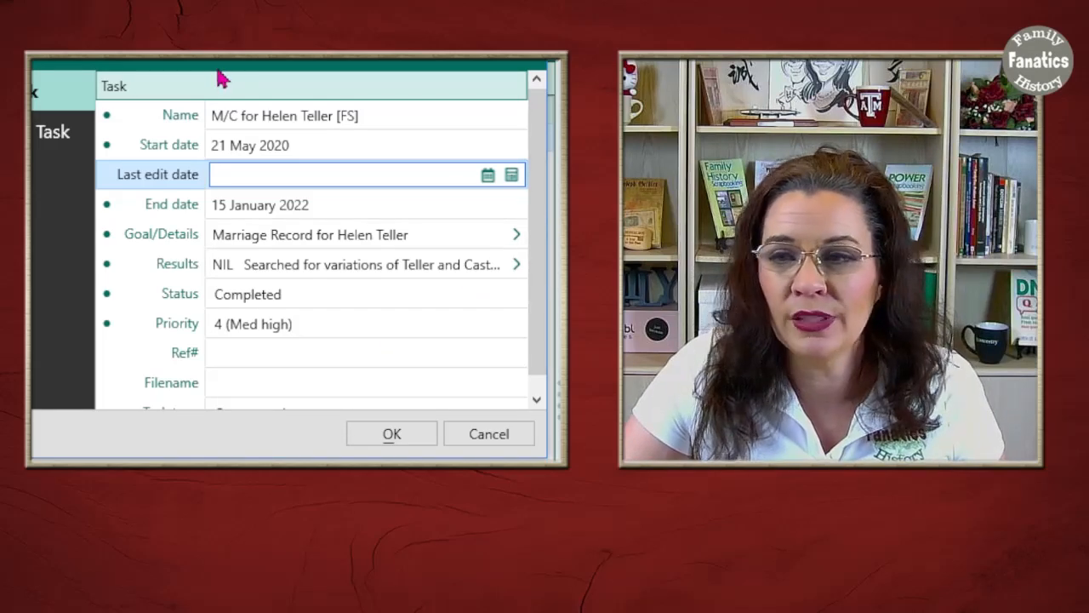
left_click(362, 303)
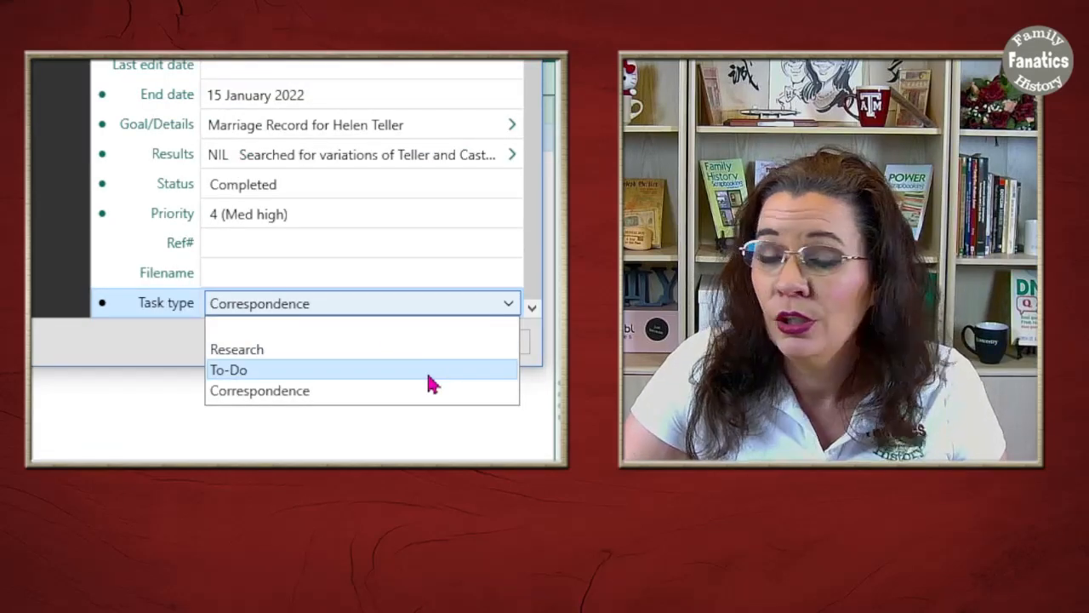
left_click(228, 370)
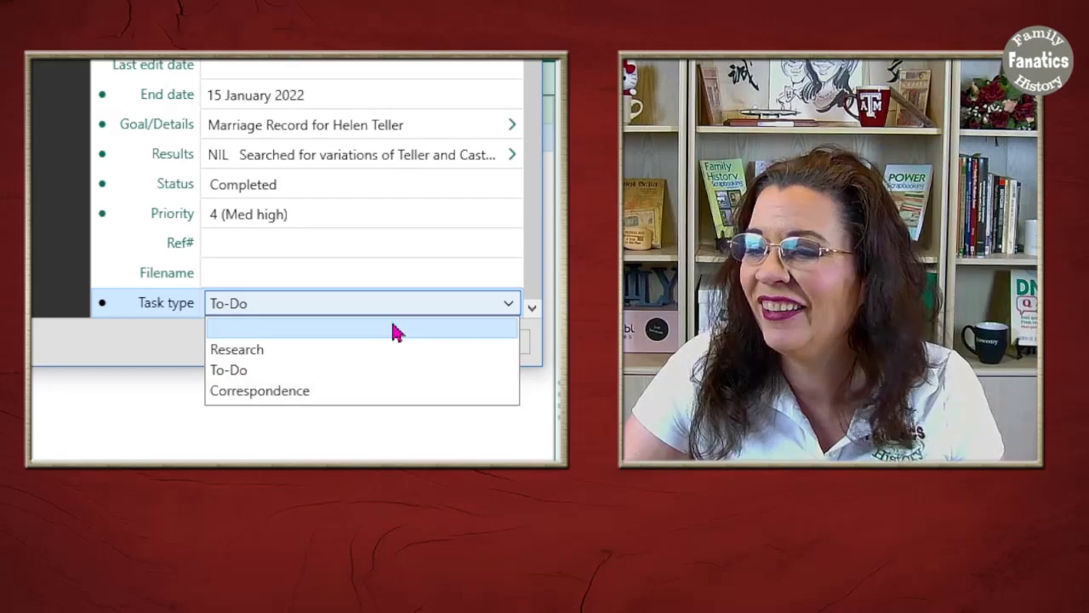
left_click(237, 349)
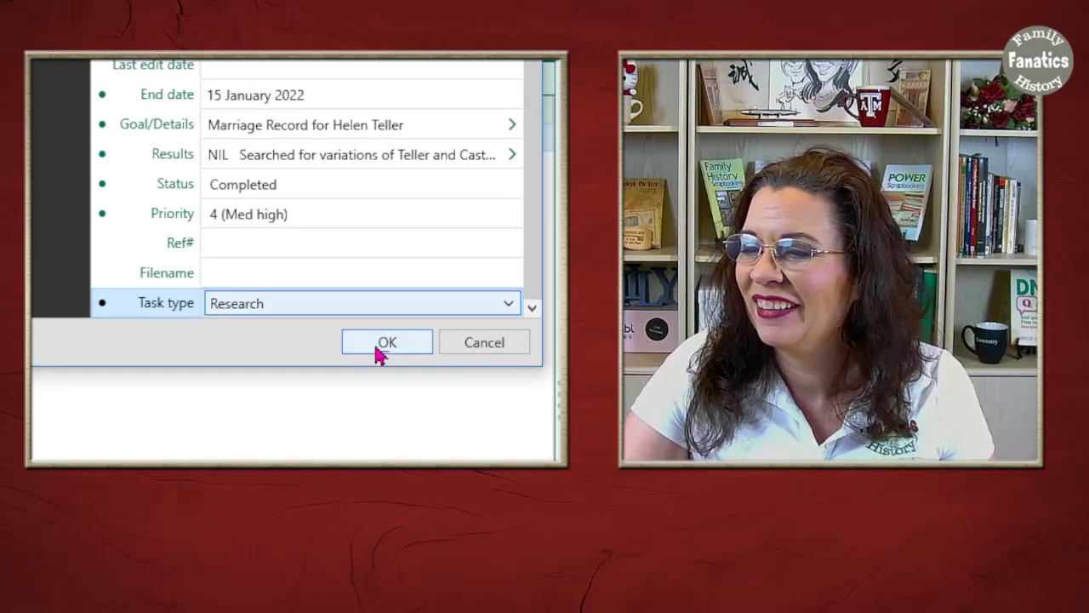
left_click(386, 341)
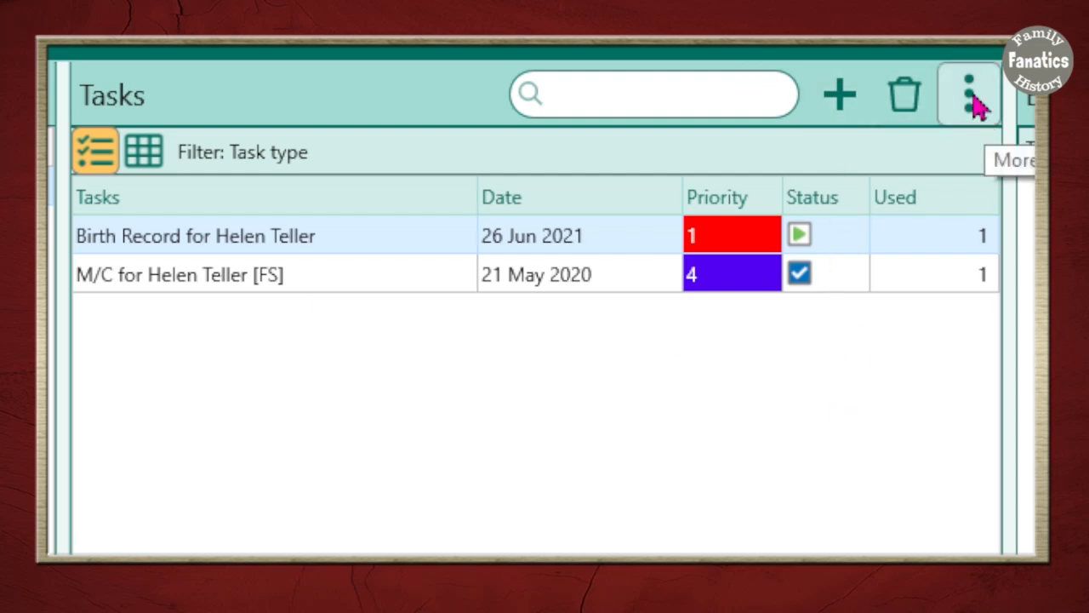
Step: Open Filter tasks from the More menu and browse the task-details filter choices
left_click(967, 93)
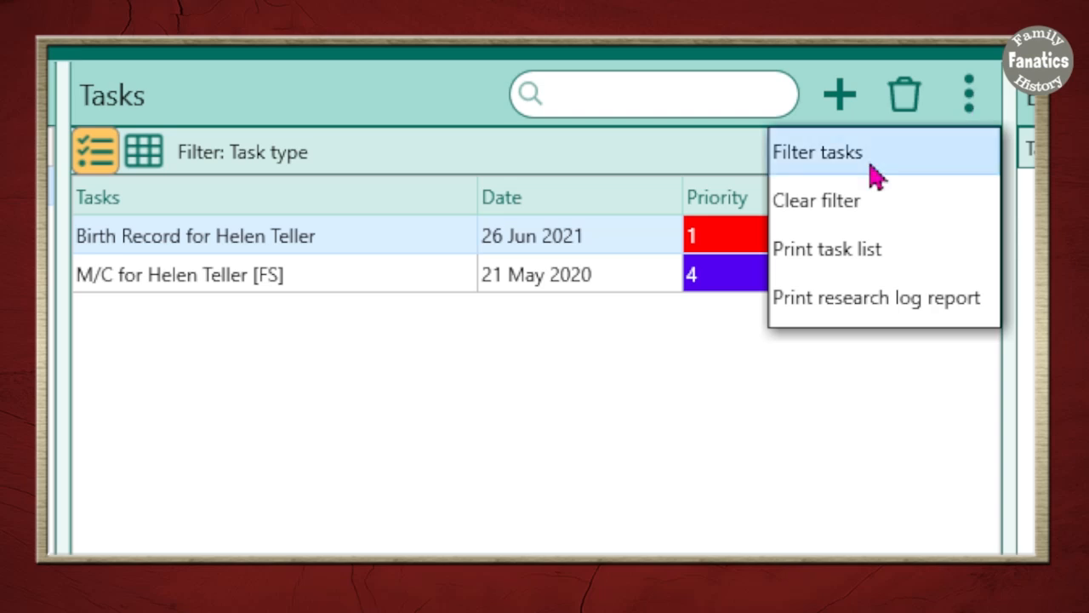
left_click(816, 152)
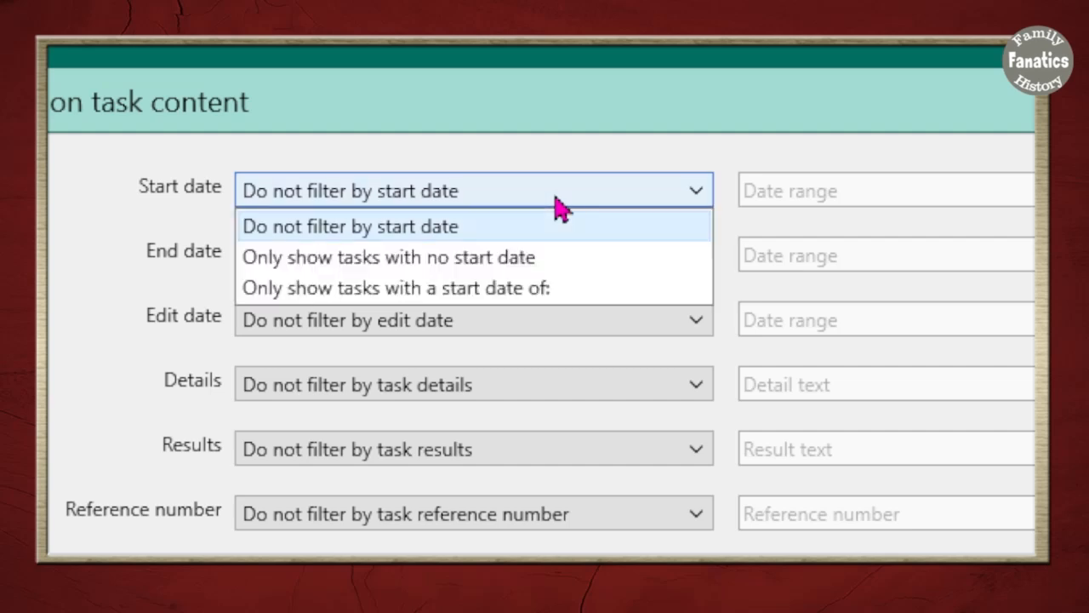
mouse_move(544, 288)
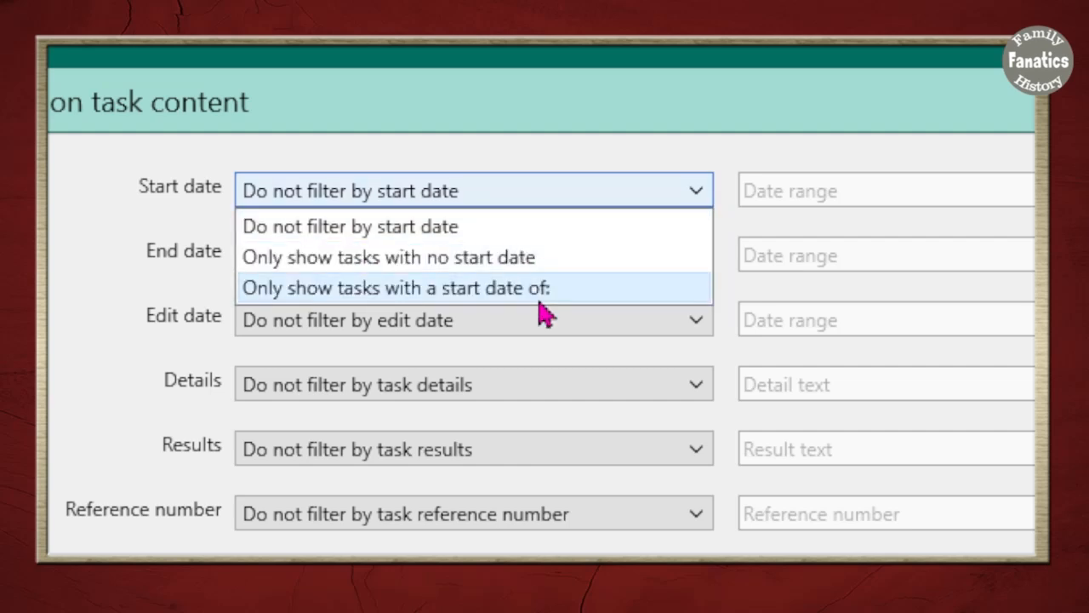
left_click(473, 384)
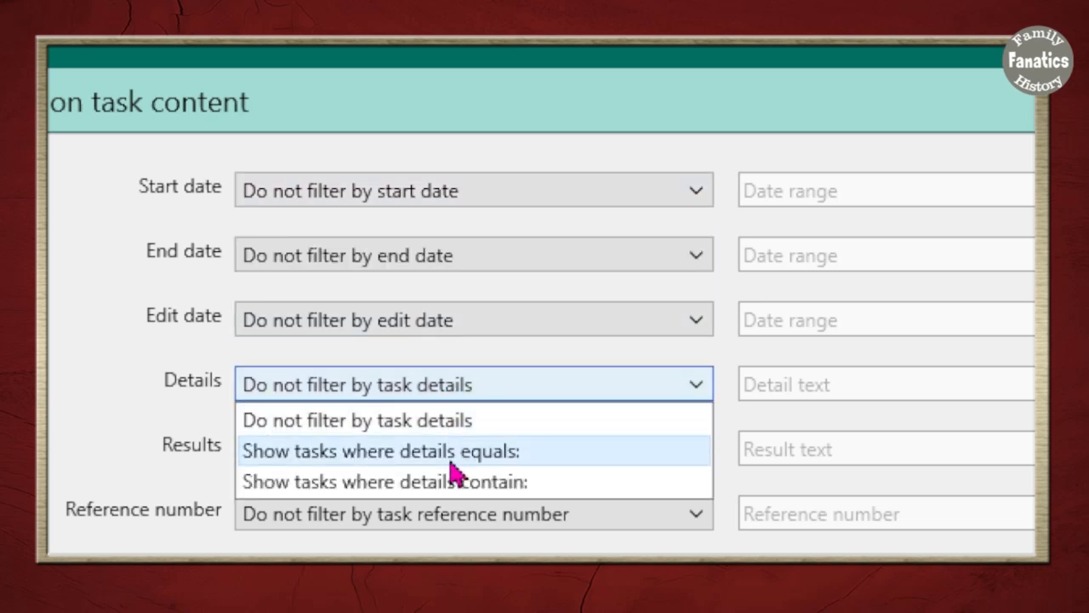
mouse_move(528, 418)
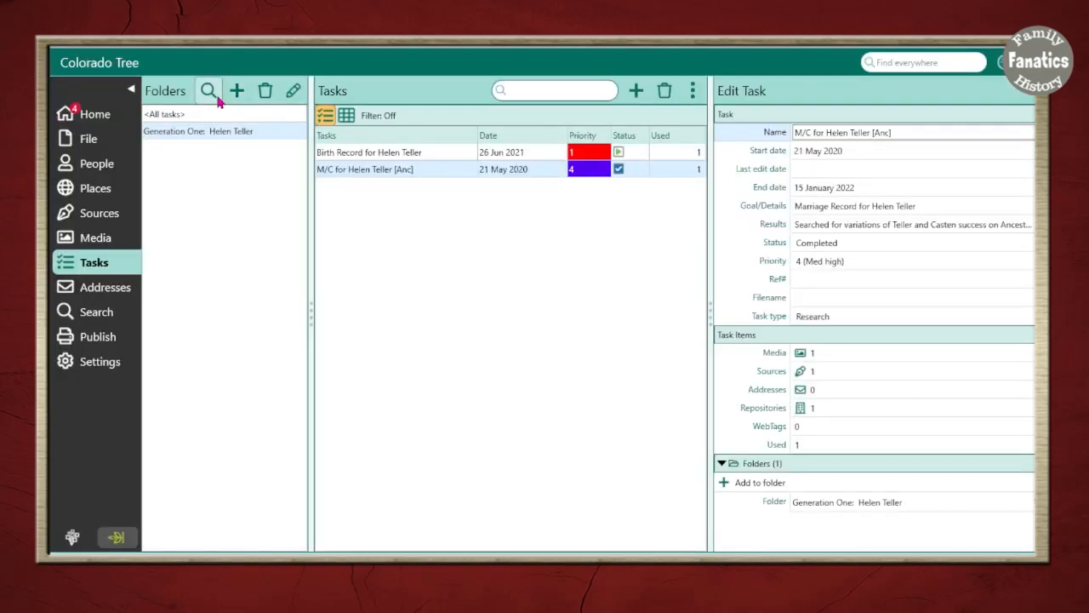
left_click(236, 90)
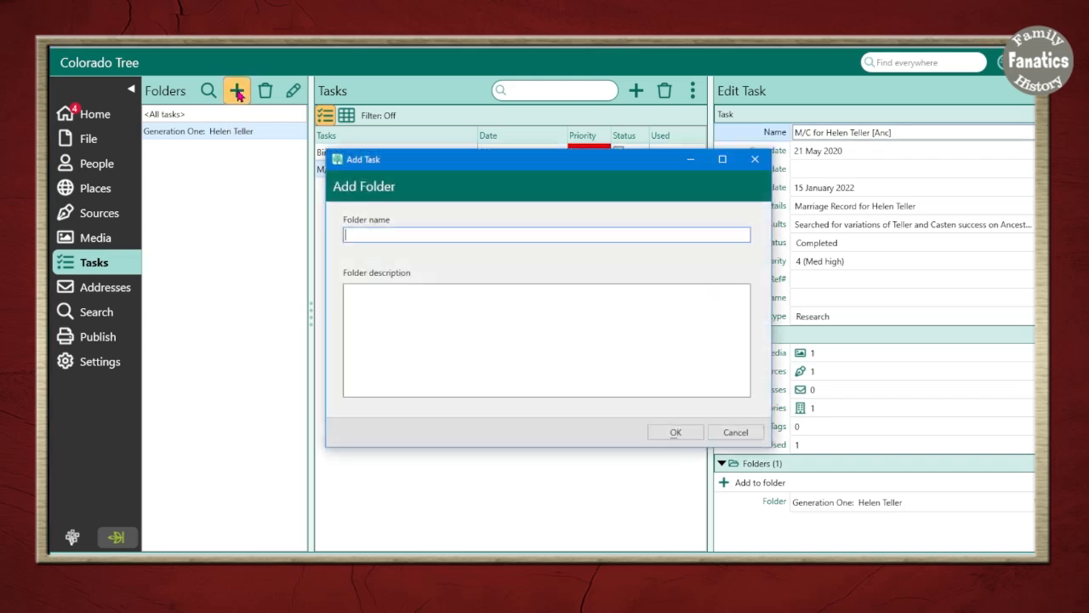
mouse_move(239, 93)
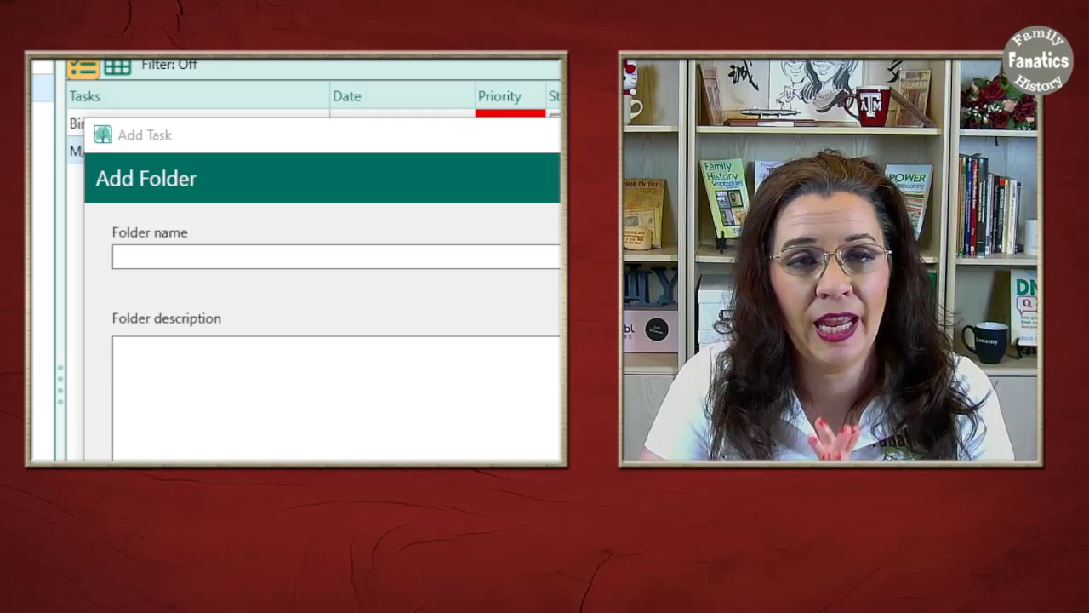
type("Marraige Proof for Helen Teller")
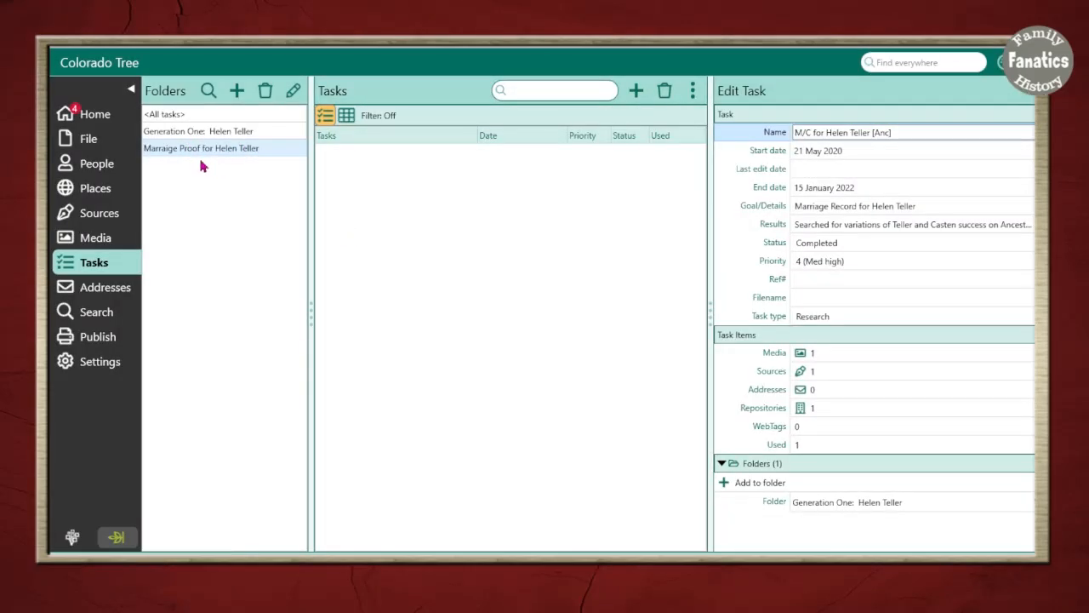
mouse_move(181, 160)
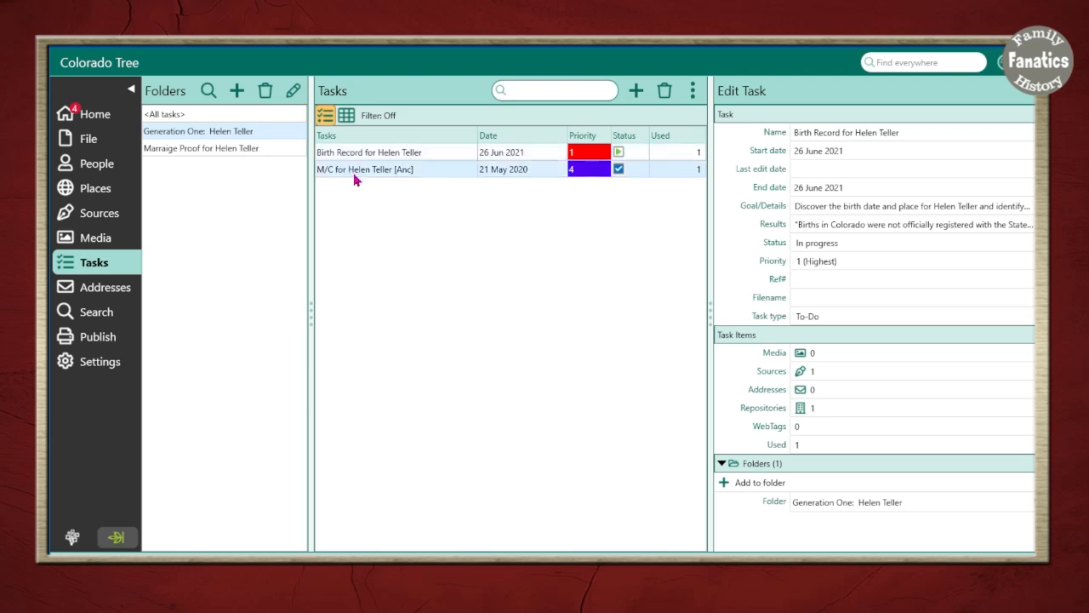
left_click(365, 169)
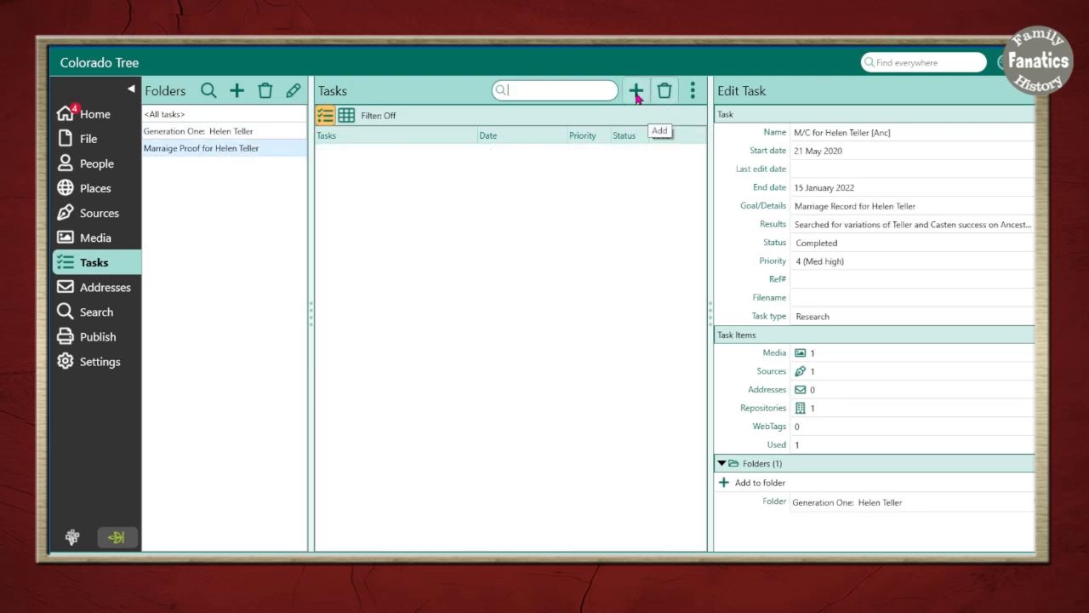
left_click(635, 90)
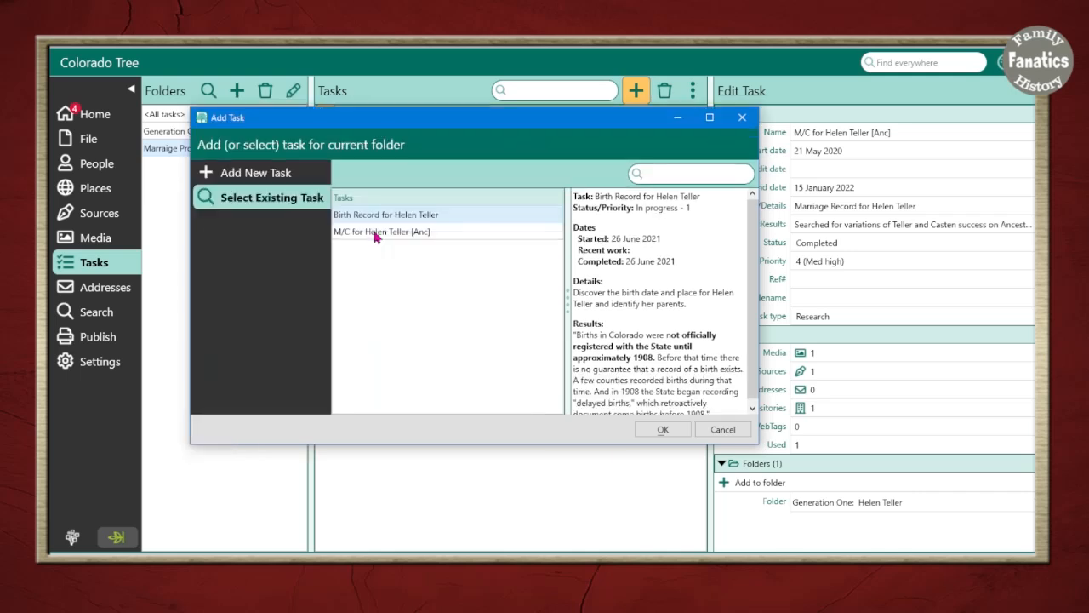
left_click(383, 231)
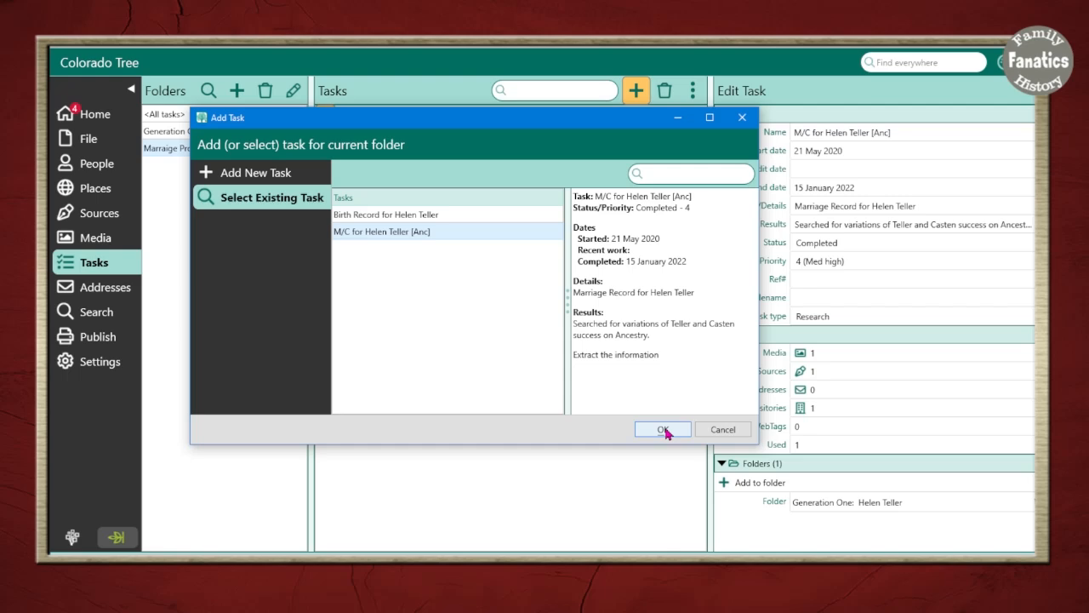
left_click(662, 429)
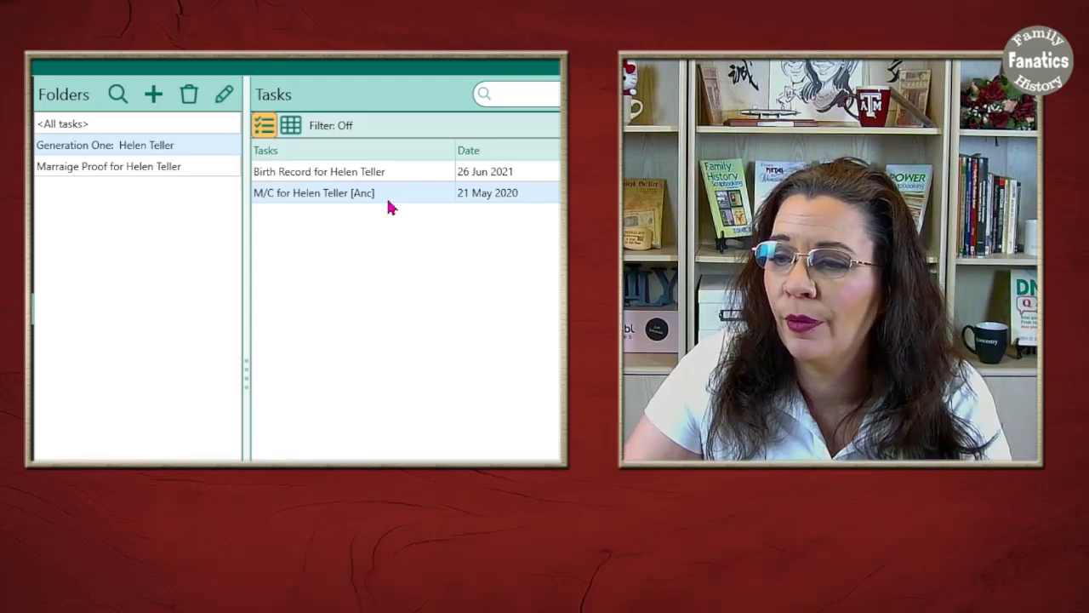
left_click(109, 166)
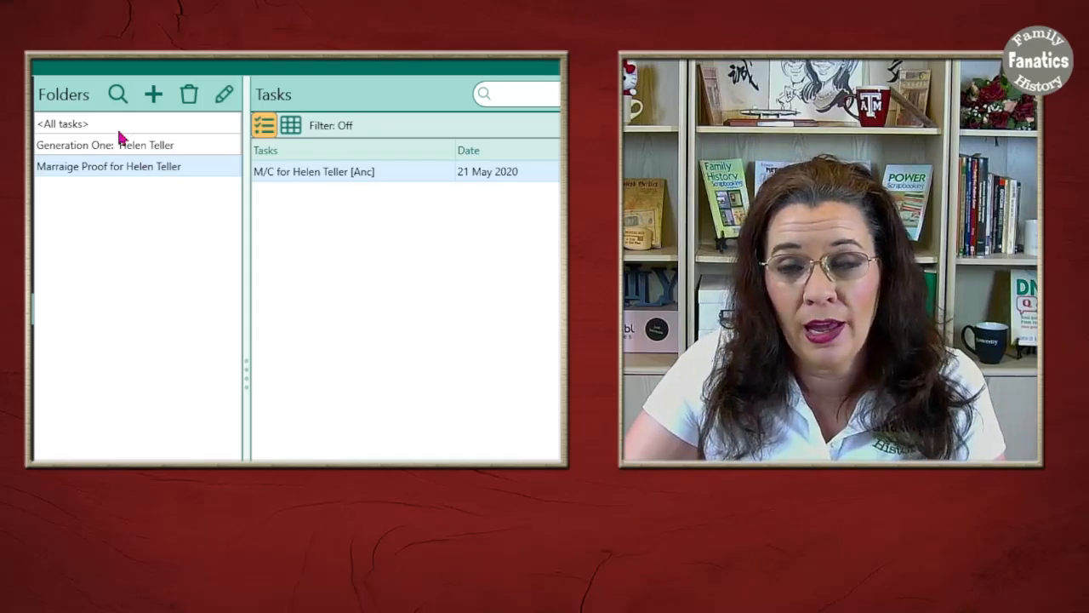
left_click(104, 145)
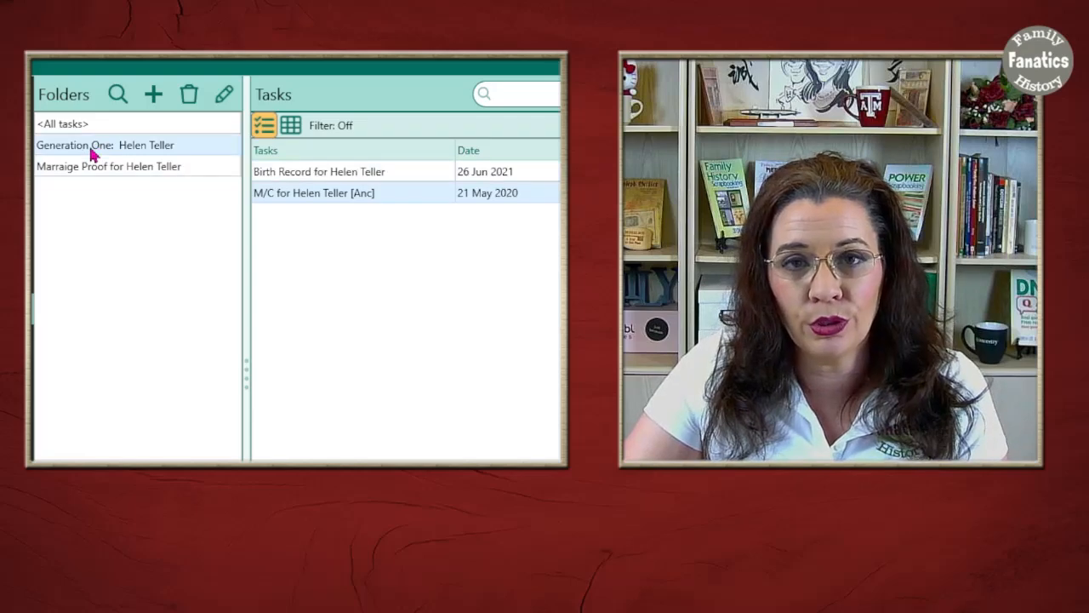